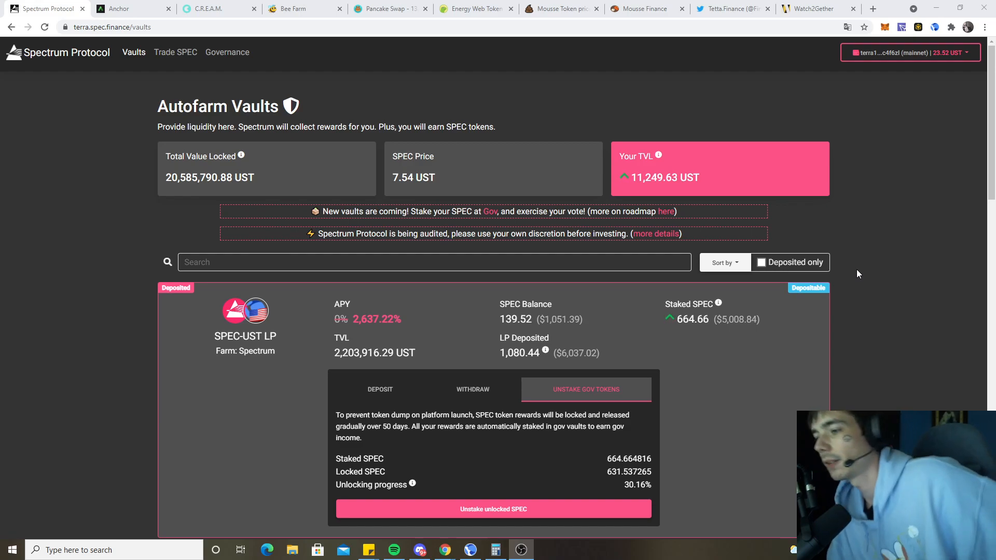
{"action": "mouse_move", "coordinate": [554, 338]}
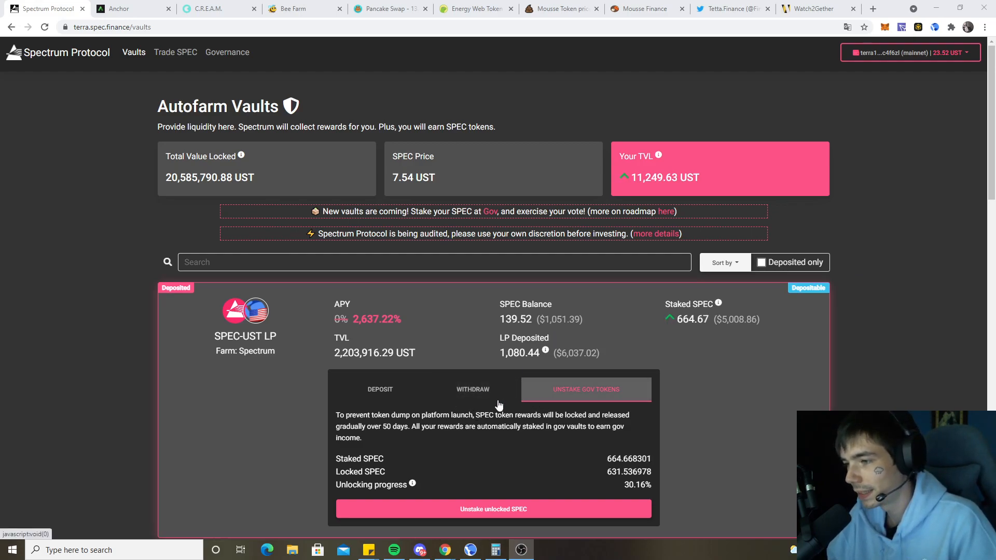
{"action": "mouse_move", "coordinate": [530, 442]}
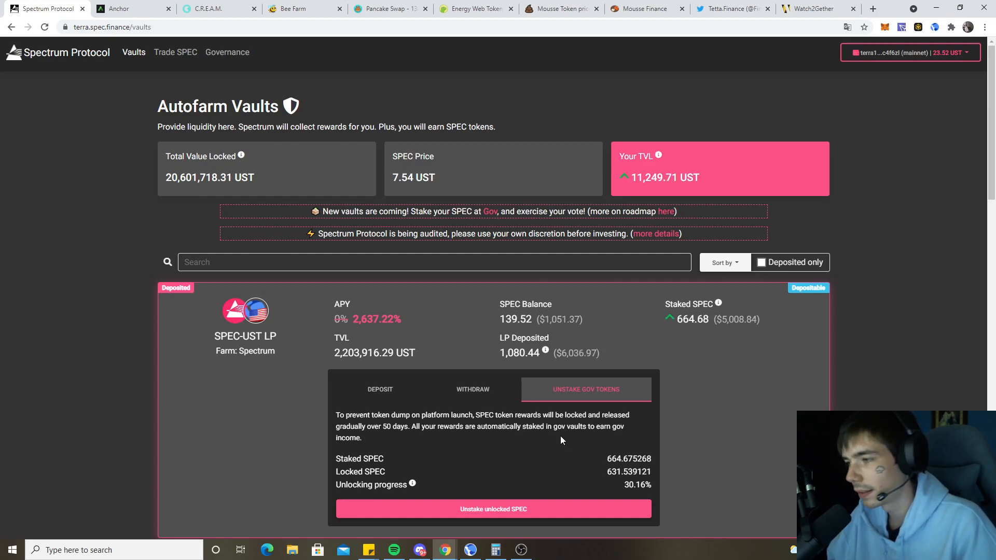
{"action": "mouse_move", "coordinate": [381, 372]}
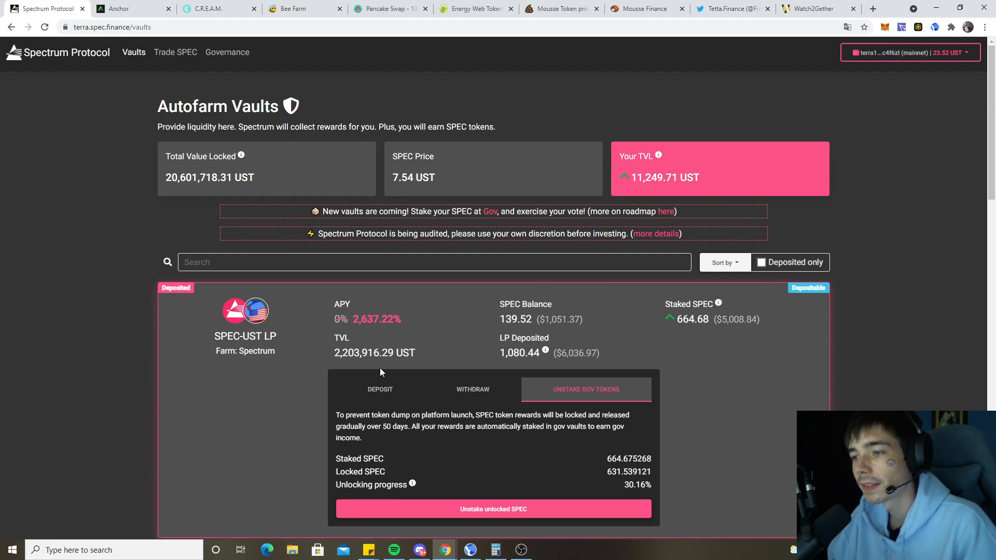
{"action": "mouse_move", "coordinate": [620, 325]}
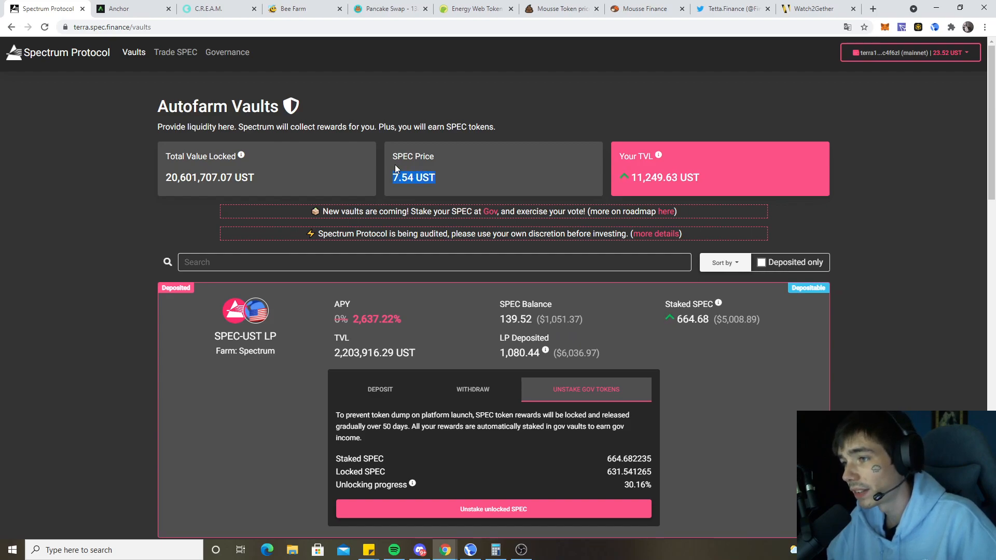
{"action": "mouse_move", "coordinate": [370, 327]}
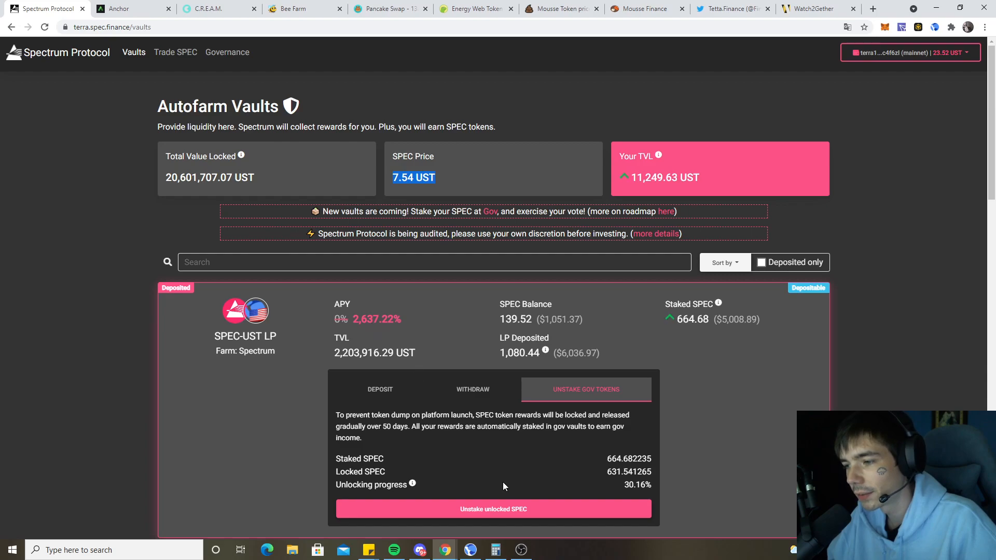
Step: Use the calculator, browse Spectrum Governance polls (73.2% SPEC staked), then reload the vaults page
{"action": "left_click", "coordinate": [494, 549]}
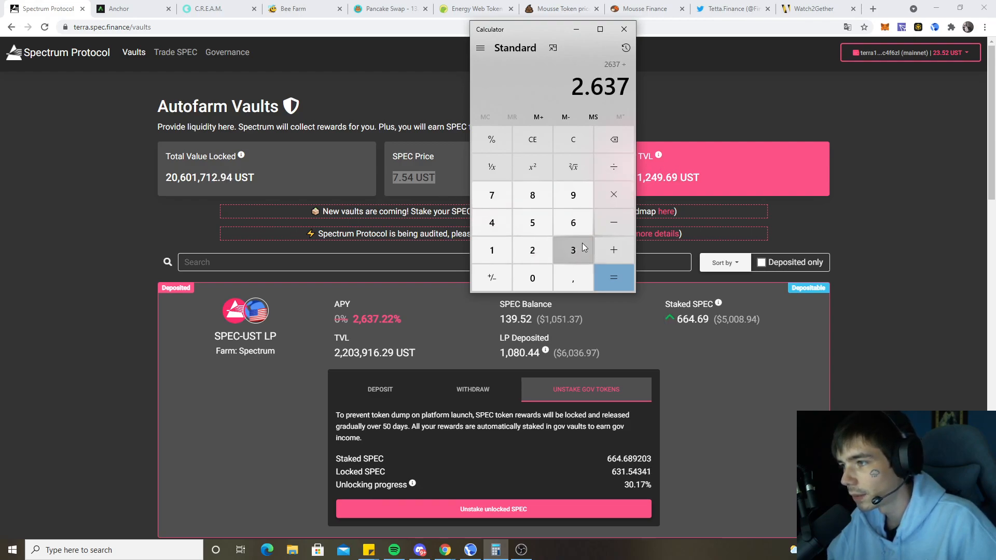
{"action": "left_click", "coordinate": [613, 277]}
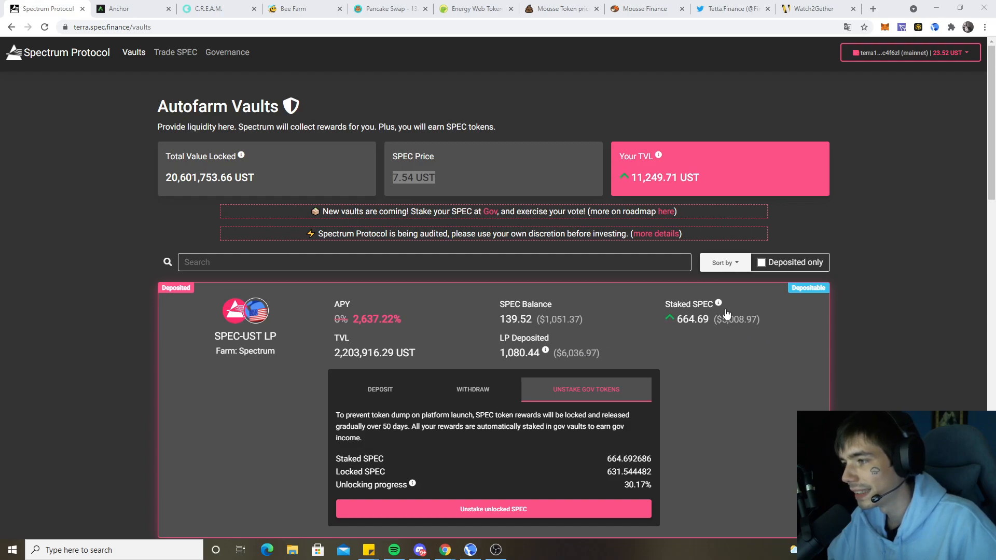
{"action": "mouse_move", "coordinate": [718, 303]}
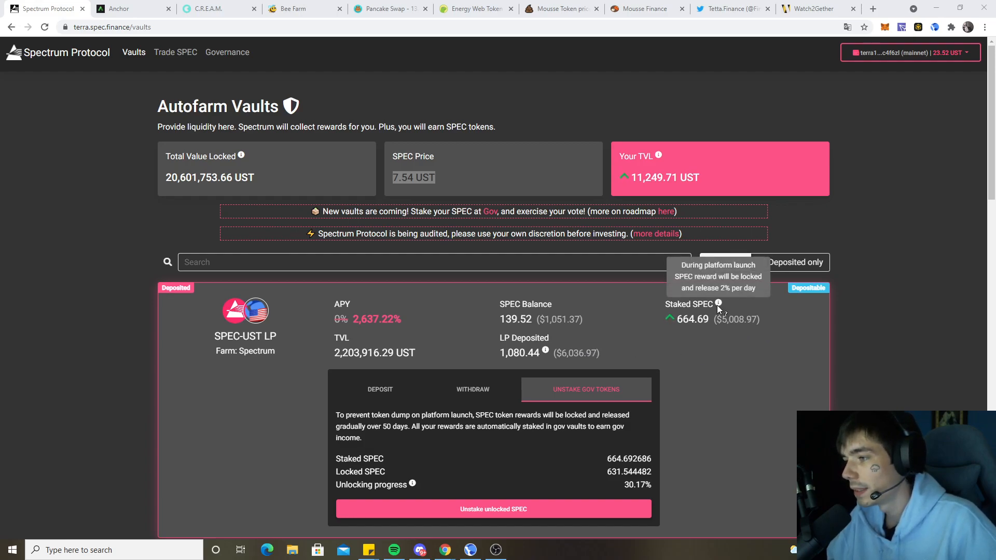
{"action": "mouse_move", "coordinate": [517, 538]}
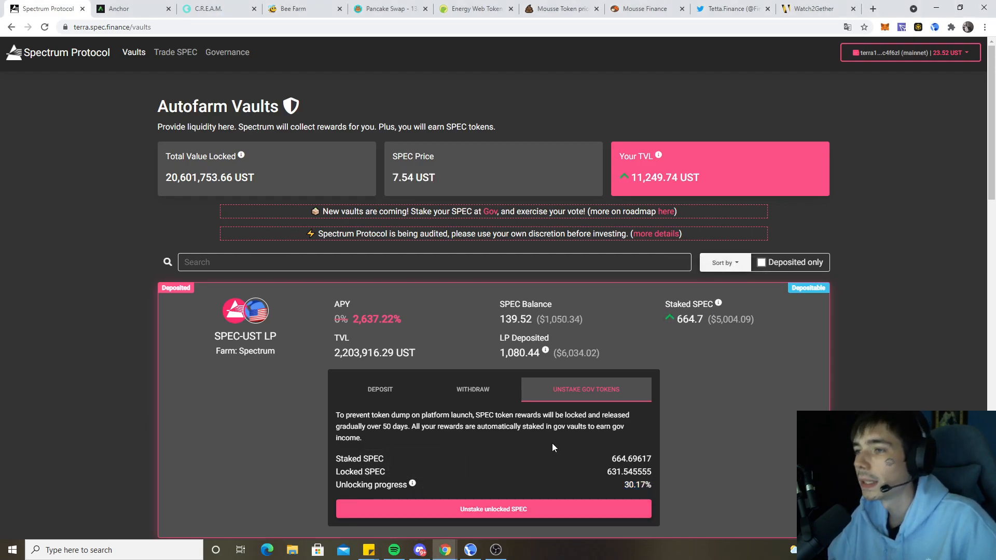
{"action": "left_click", "coordinate": [227, 52]}
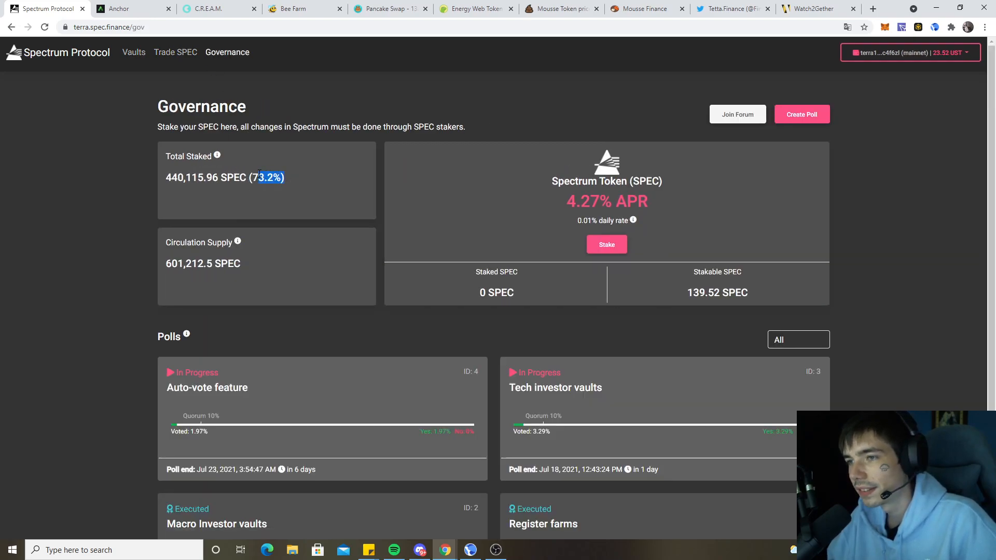
{"action": "scroll", "scroll_direction": "down", "scroll_amount": 3}
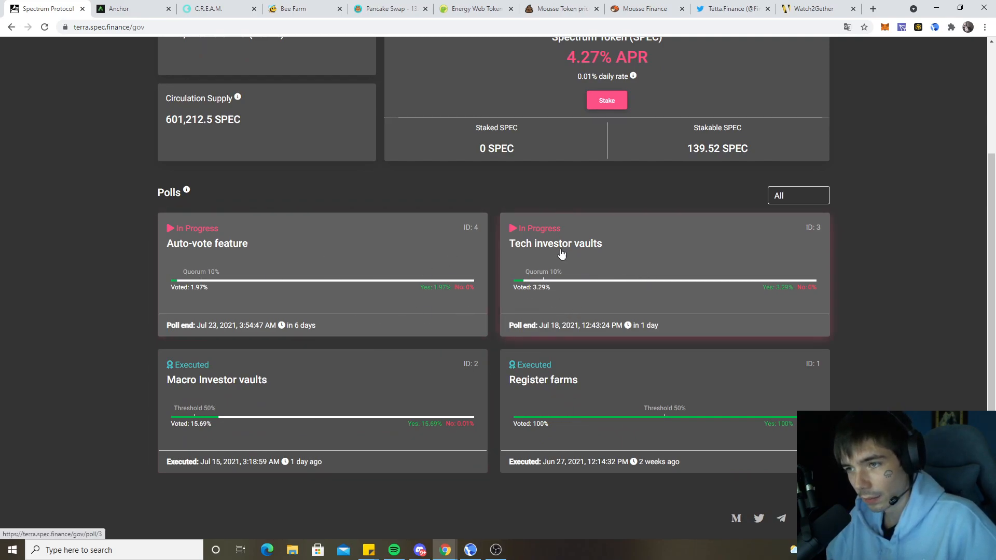
{"action": "mouse_move", "coordinate": [573, 275]}
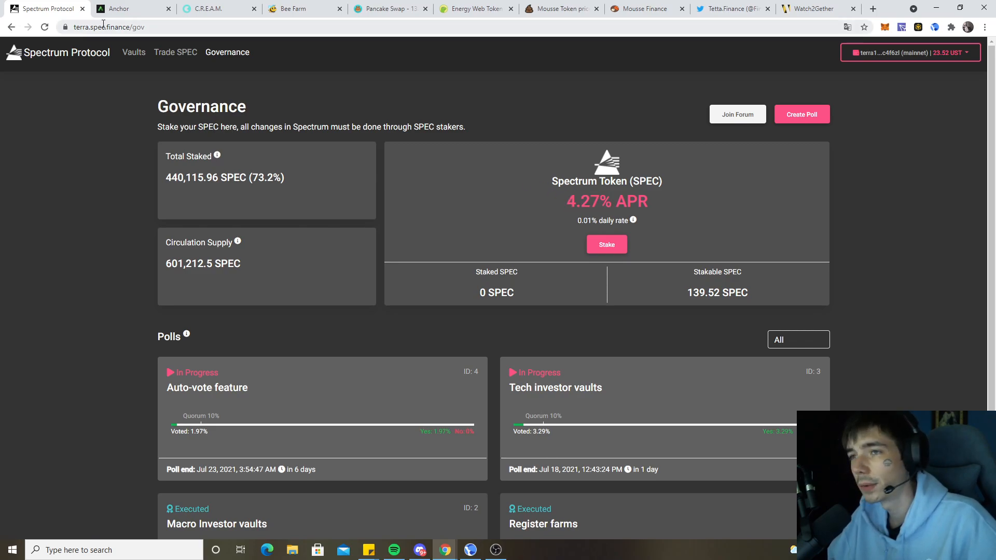
{"action": "left_click", "coordinate": [133, 52]}
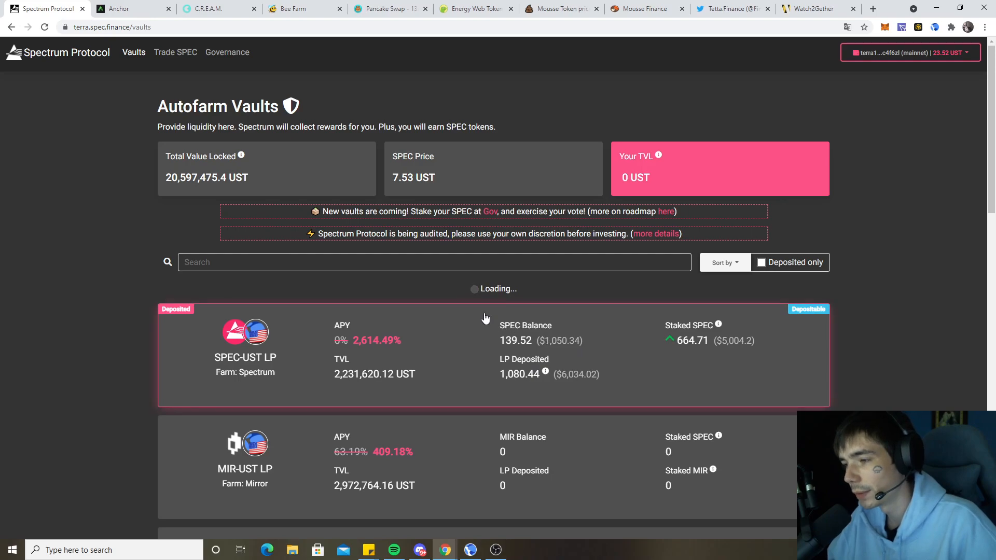
{"action": "left_click", "coordinate": [130, 8]}
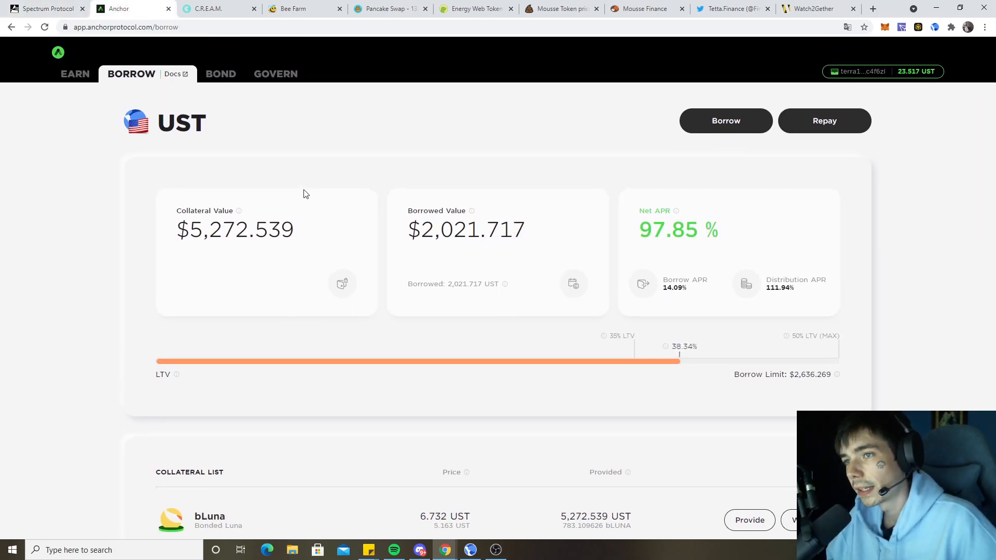
{"action": "mouse_move", "coordinate": [289, 248]}
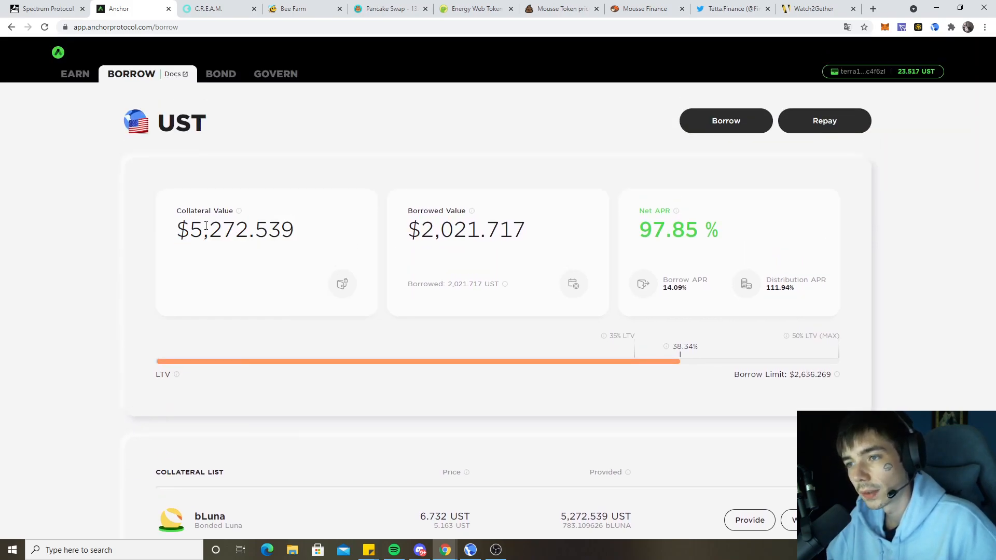
{"action": "scroll", "scroll_direction": "down", "scroll_amount": 3}
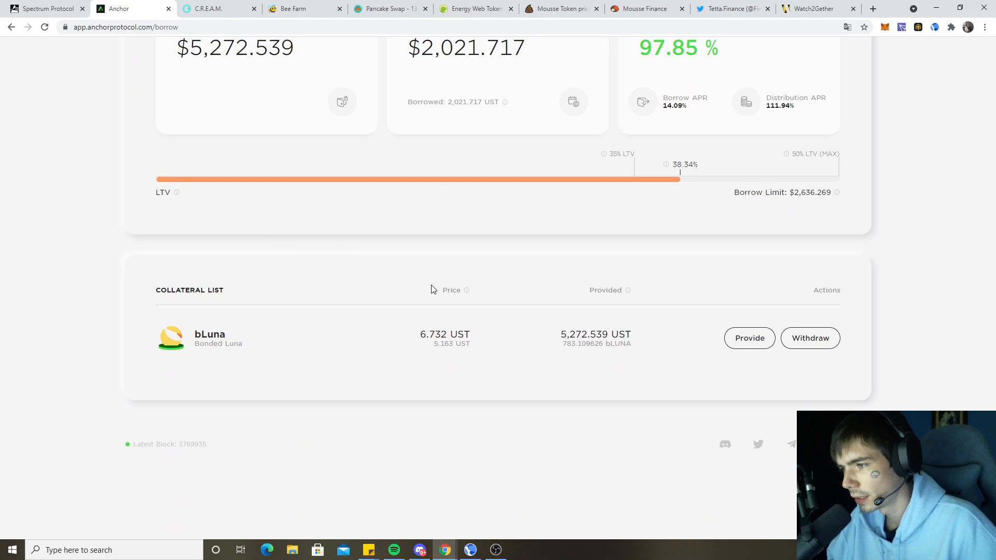
{"action": "left_click_drag", "start_coordinate": [421, 334], "coordinate": [471, 343]}
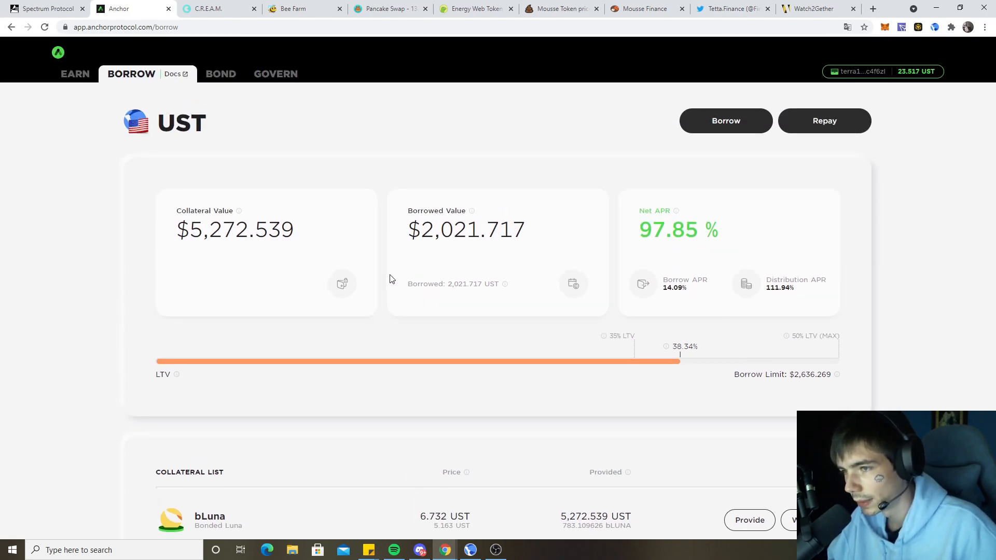
{"action": "mouse_move", "coordinate": [374, 270]}
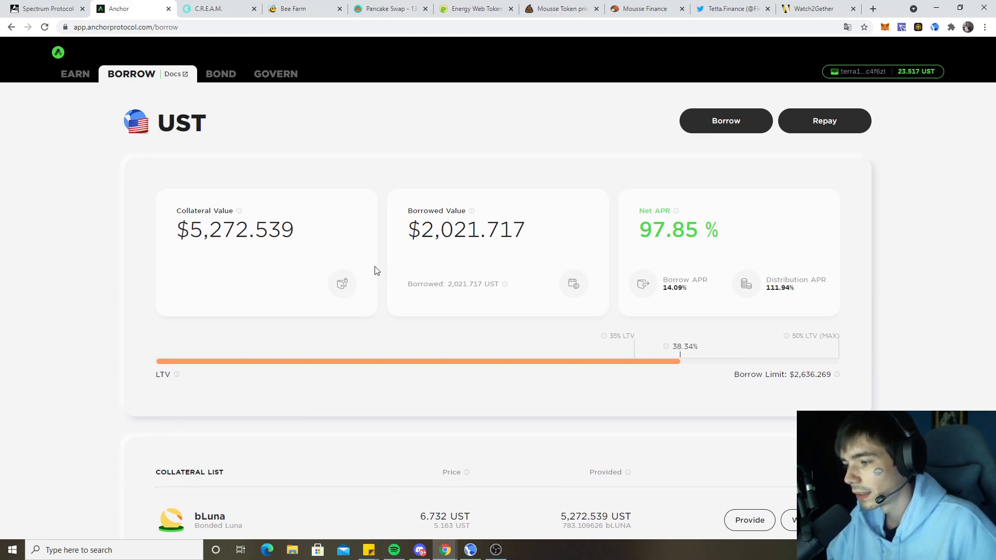
{"action": "scroll", "scroll_direction": "down", "scroll_amount": 3}
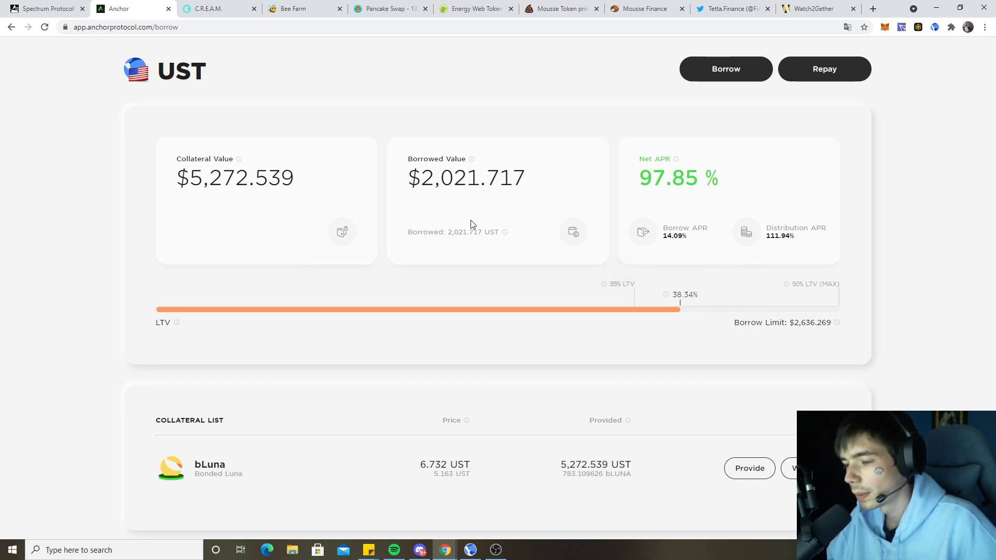
{"action": "double_click", "coordinate": [431, 464]}
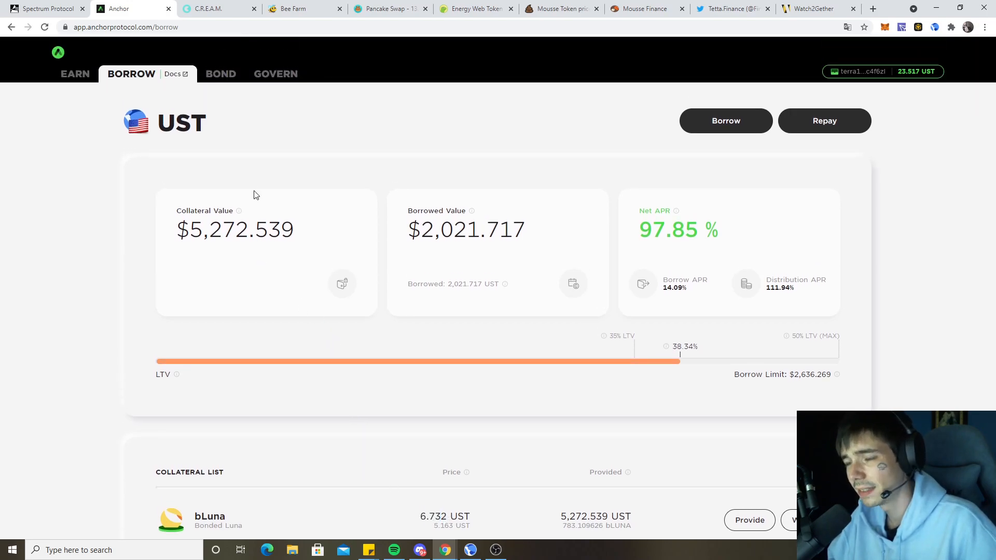
Step: Check Anchor's 26.73 ANC borrow rewards on Govern, then return to the Borrow page
{"action": "left_click", "coordinate": [242, 74]}
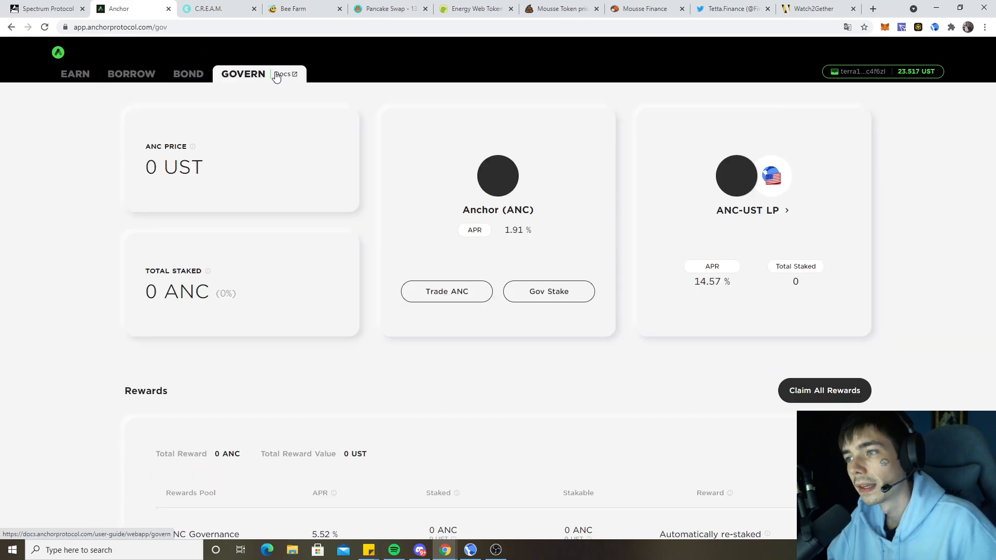
{"action": "scroll", "scroll_direction": "down", "scroll_amount": 3}
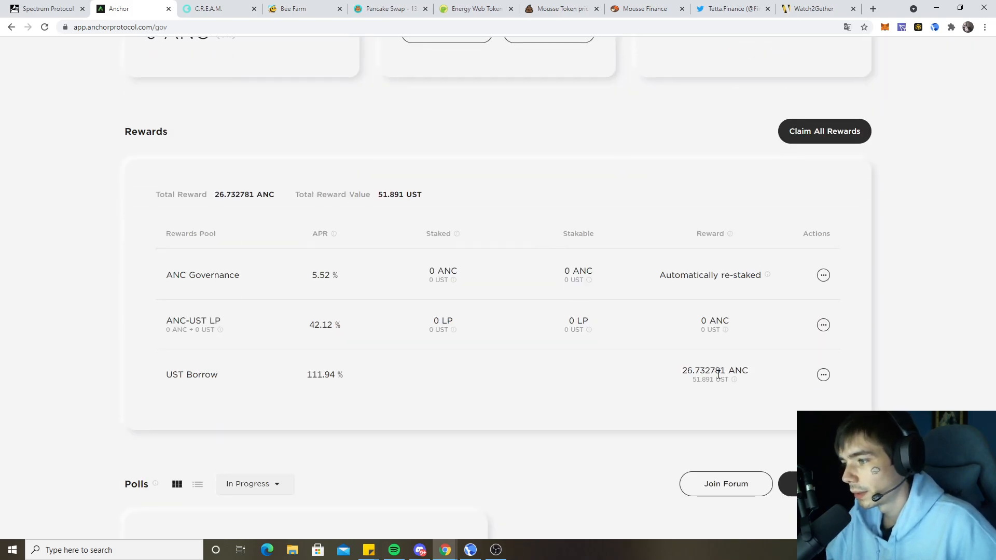
{"action": "left_click_drag", "start_coordinate": [682, 370], "coordinate": [729, 380]}
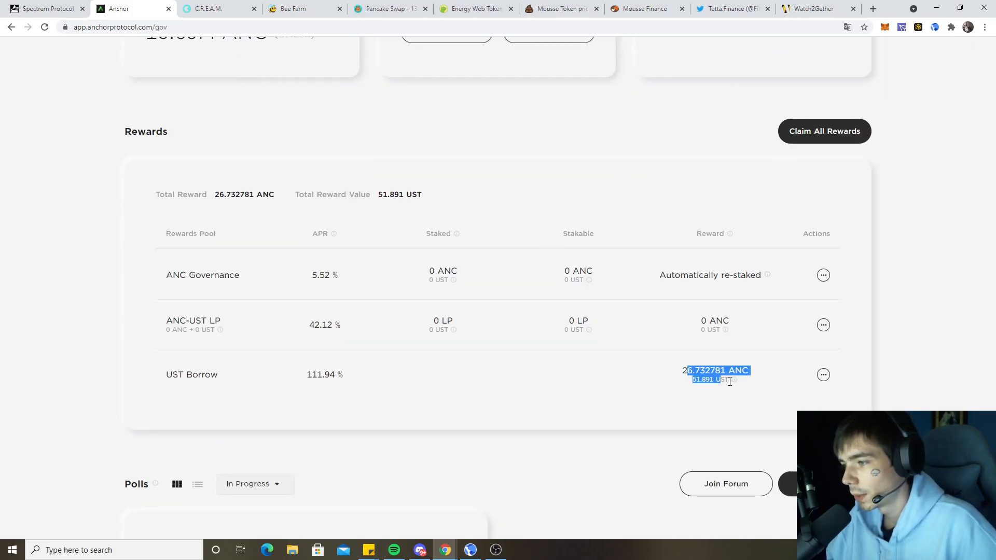
{"action": "scroll", "scroll_direction": "up", "scroll_amount": 3}
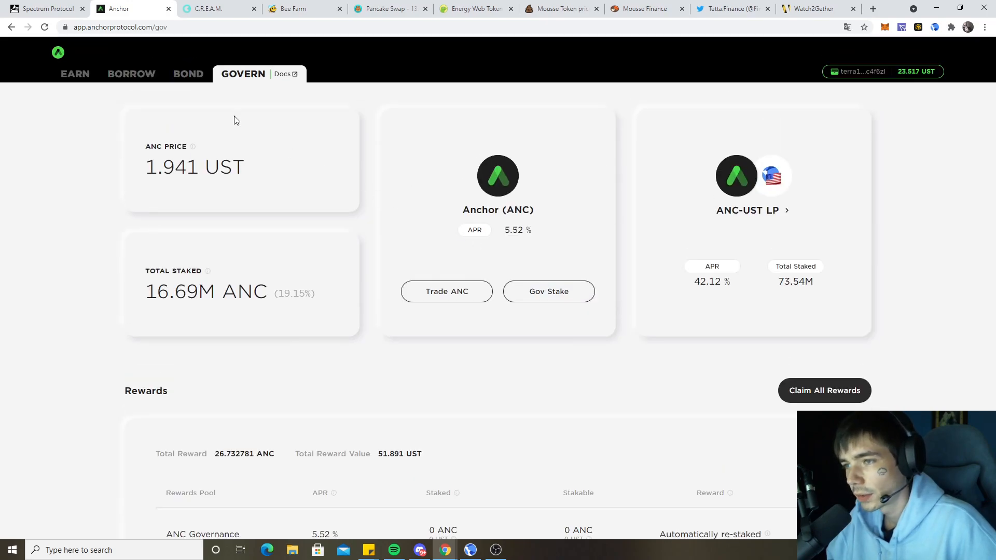
{"action": "scroll", "scroll_direction": "down", "scroll_amount": 3}
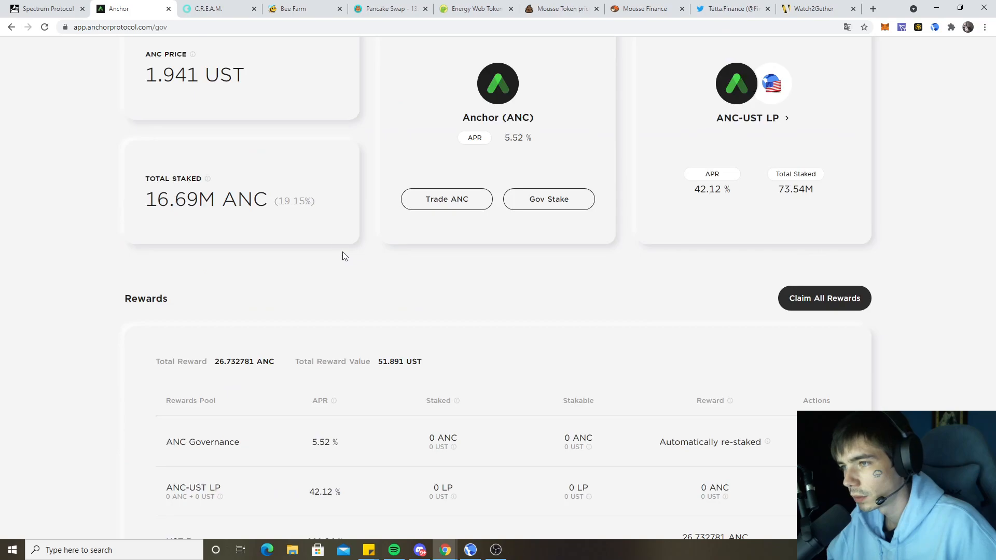
{"action": "left_click", "coordinate": [131, 73]}
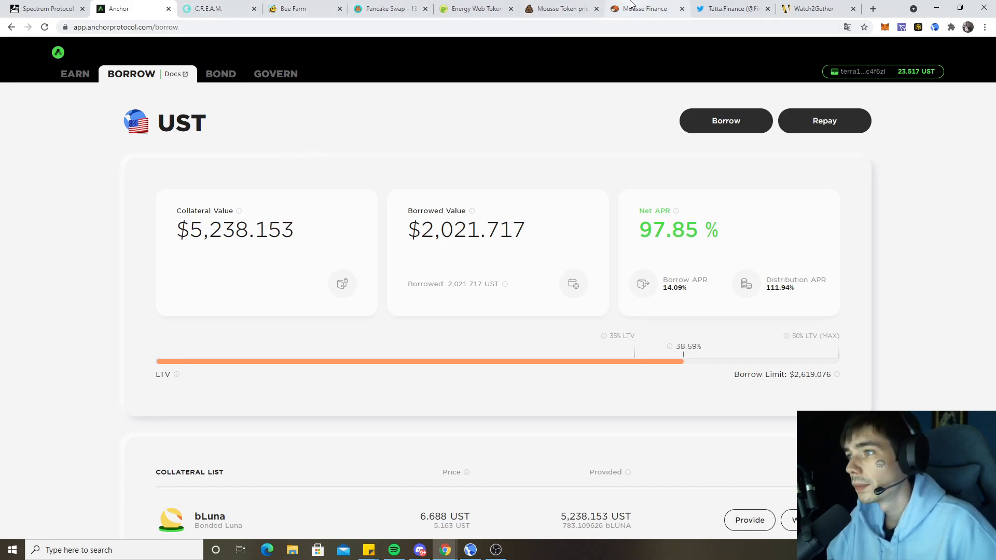
Step: Browse the Mousse Finance home dashboard and the inactive farms list
{"action": "left_click", "coordinate": [639, 9]}
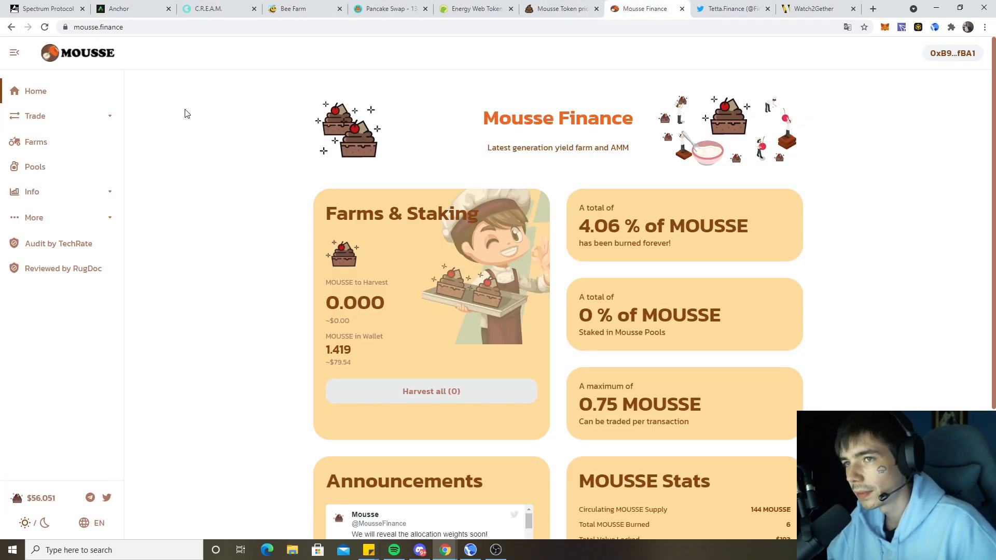
{"action": "scroll", "scroll_direction": "down", "scroll_amount": 3}
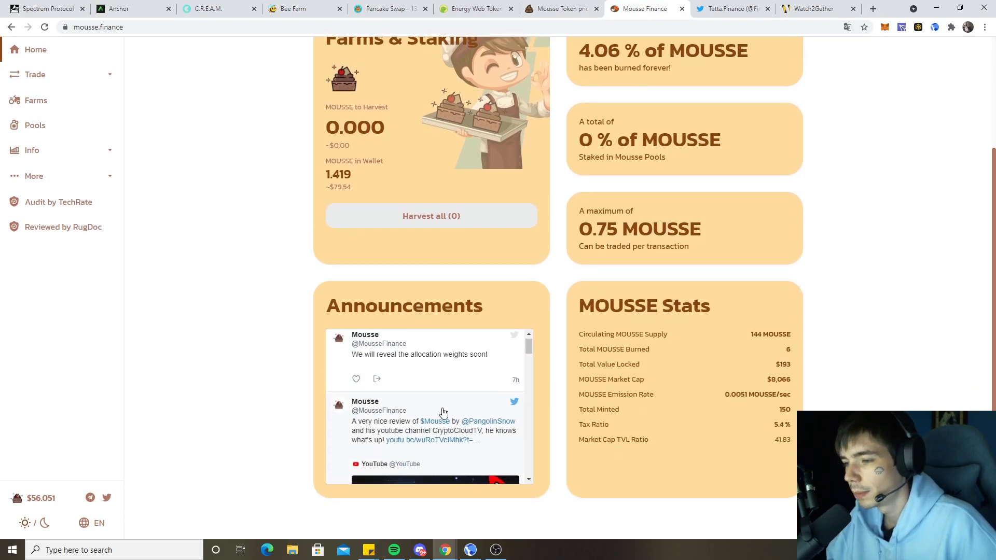
{"action": "scroll", "scroll_direction": "down", "scroll_amount": 3}
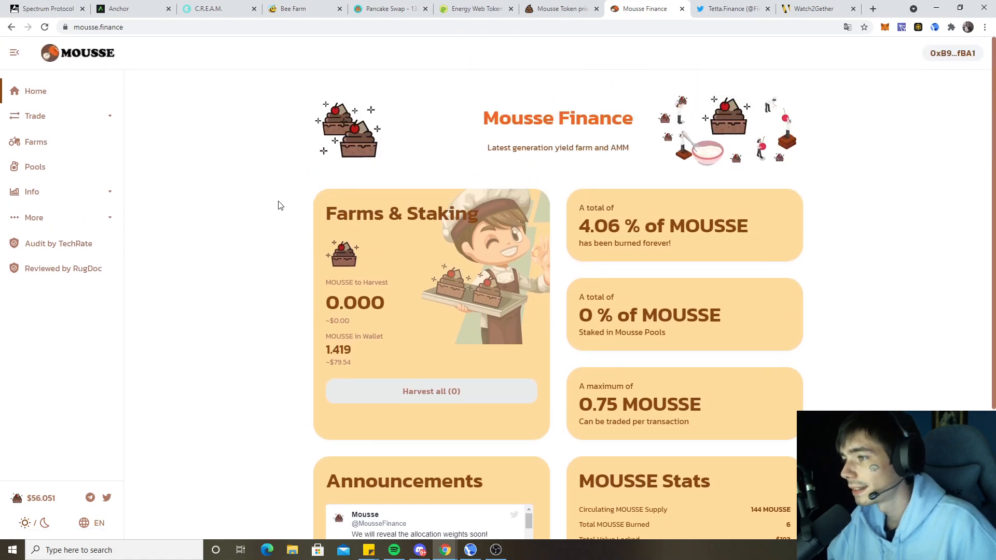
{"action": "mouse_move", "coordinate": [637, 210]}
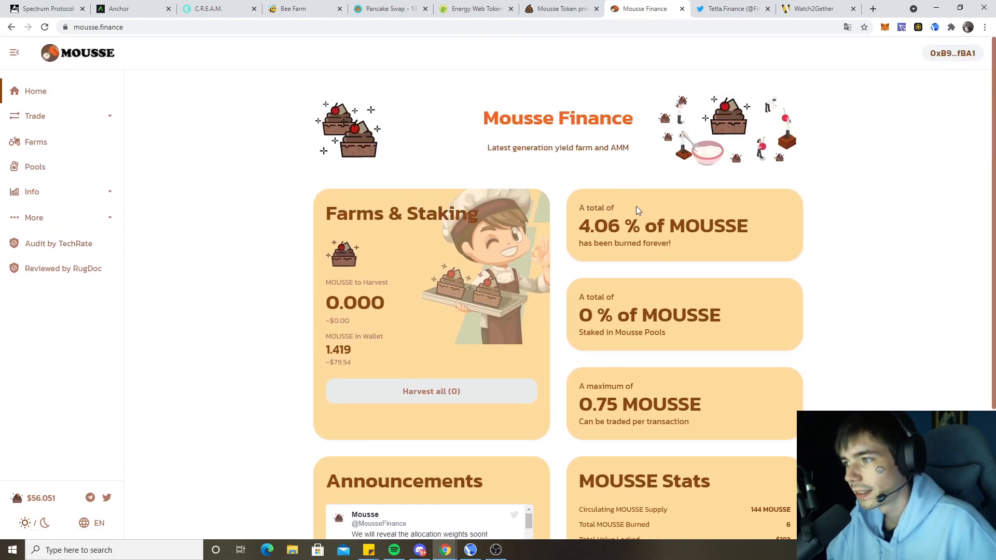
{"action": "left_click", "coordinate": [36, 141]}
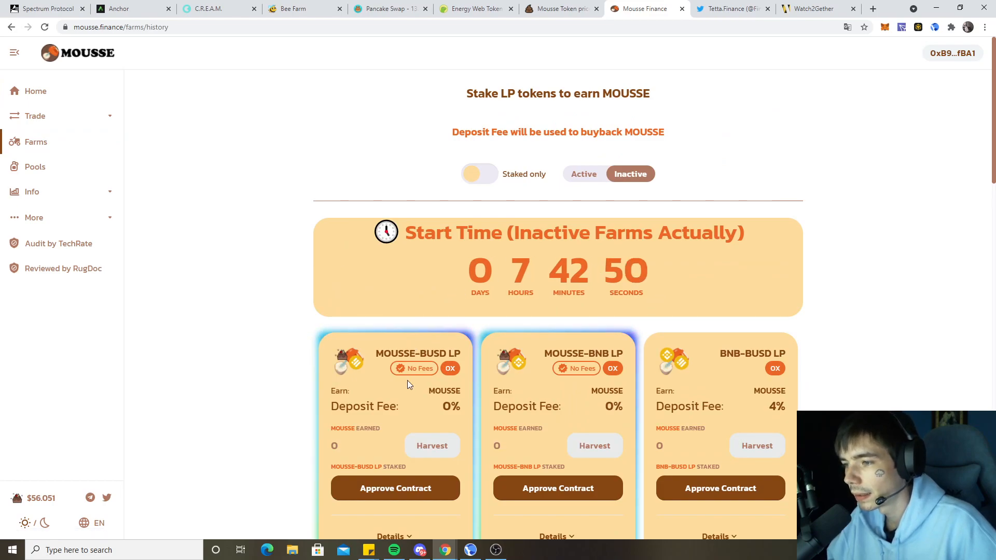
{"action": "scroll", "scroll_direction": "down", "scroll_amount": 3}
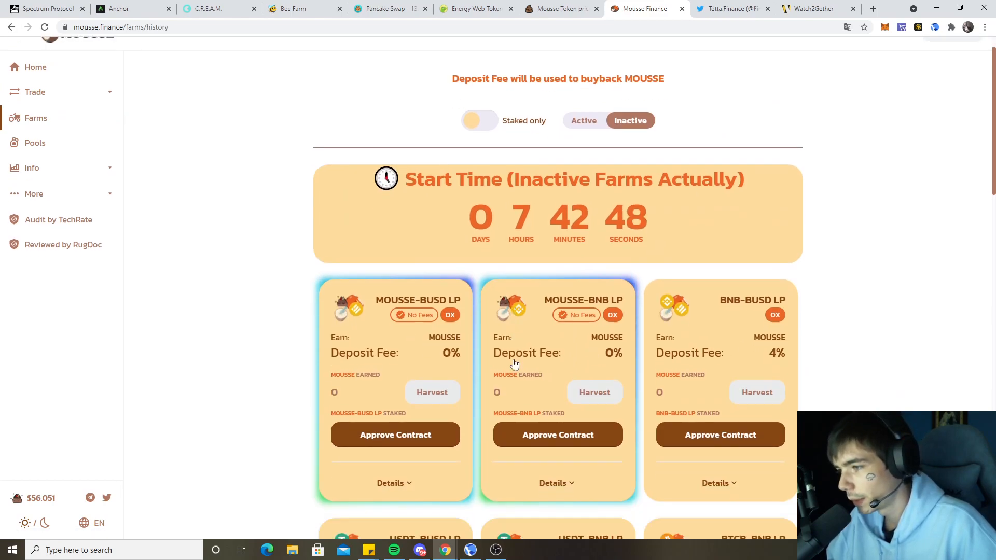
{"action": "scroll", "scroll_direction": "down", "scroll_amount": 3}
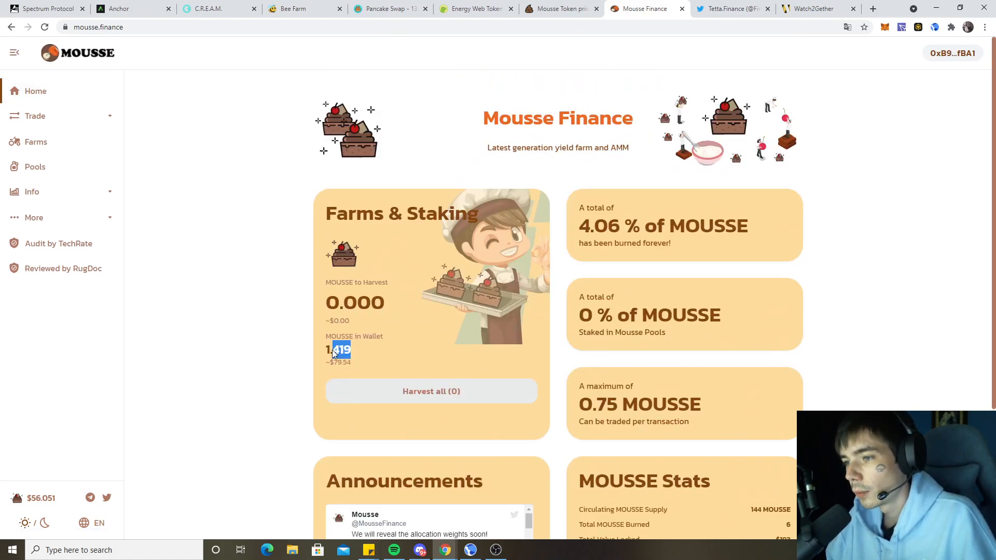
Step: Scroll the inactive farms, mark the ETH-BNB farm, then view the staking pools
{"action": "left_click", "coordinate": [35, 142]}
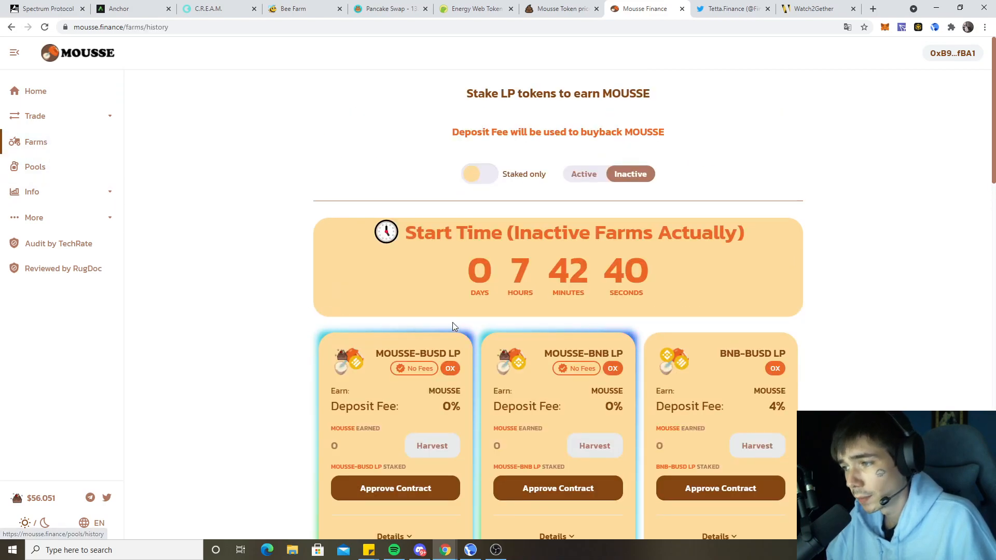
{"action": "scroll", "scroll_direction": "down", "scroll_amount": 3}
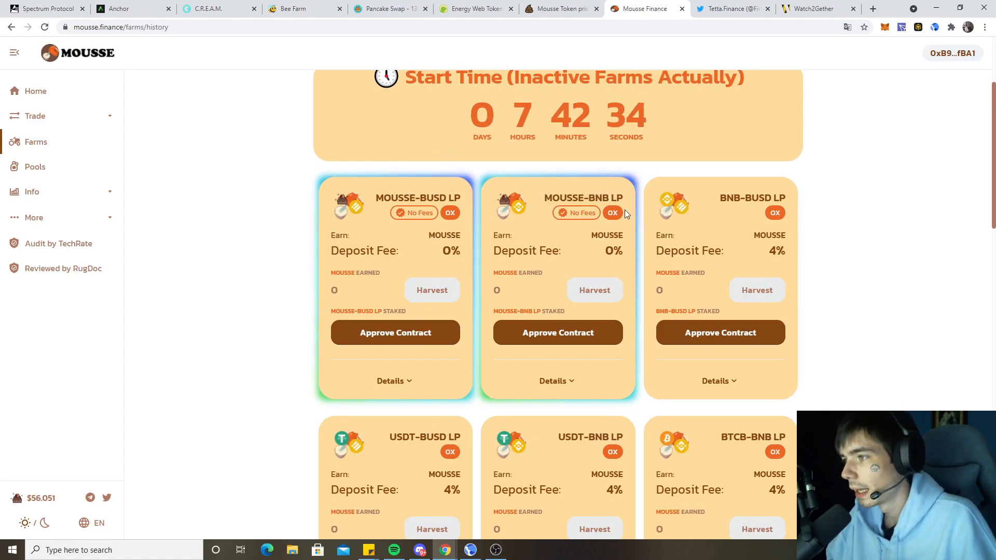
{"action": "scroll", "scroll_direction": "down", "scroll_amount": 3}
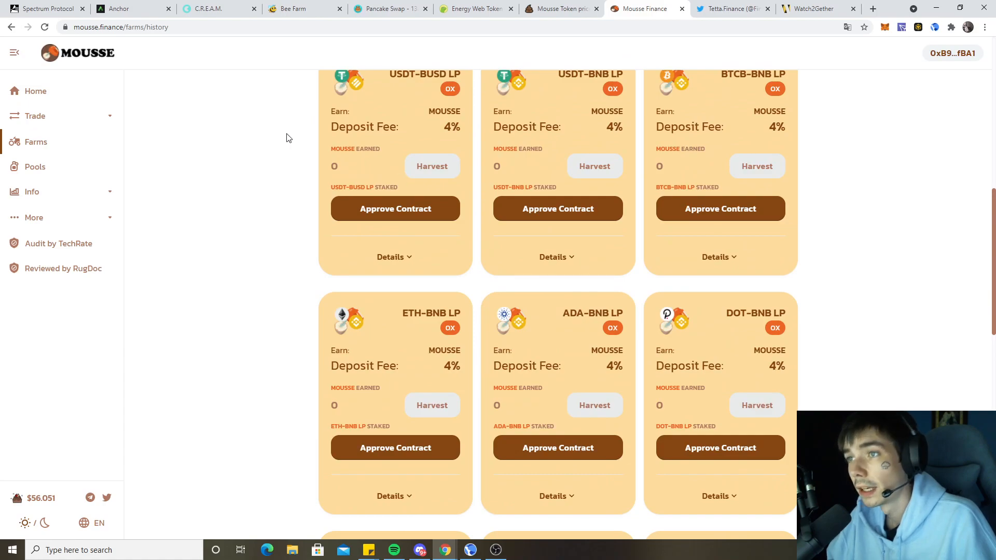
{"action": "double_click", "coordinate": [420, 312]}
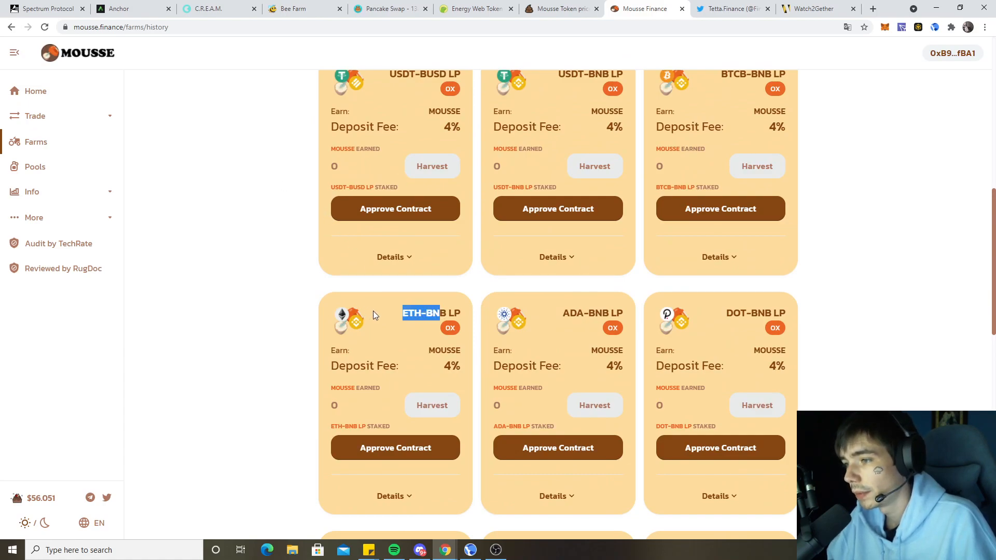
{"action": "left_click", "coordinate": [34, 167]}
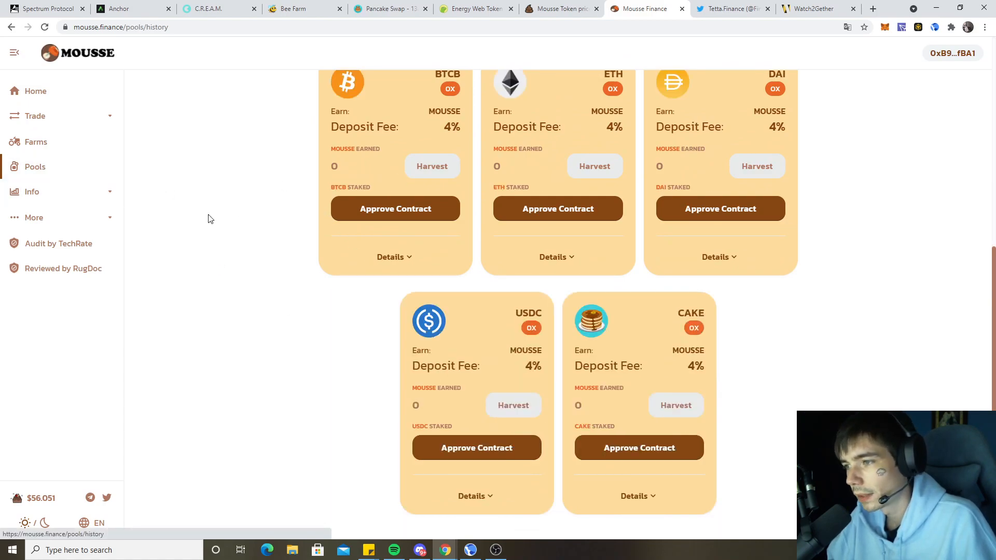
{"action": "scroll", "scroll_direction": "down", "scroll_amount": 3}
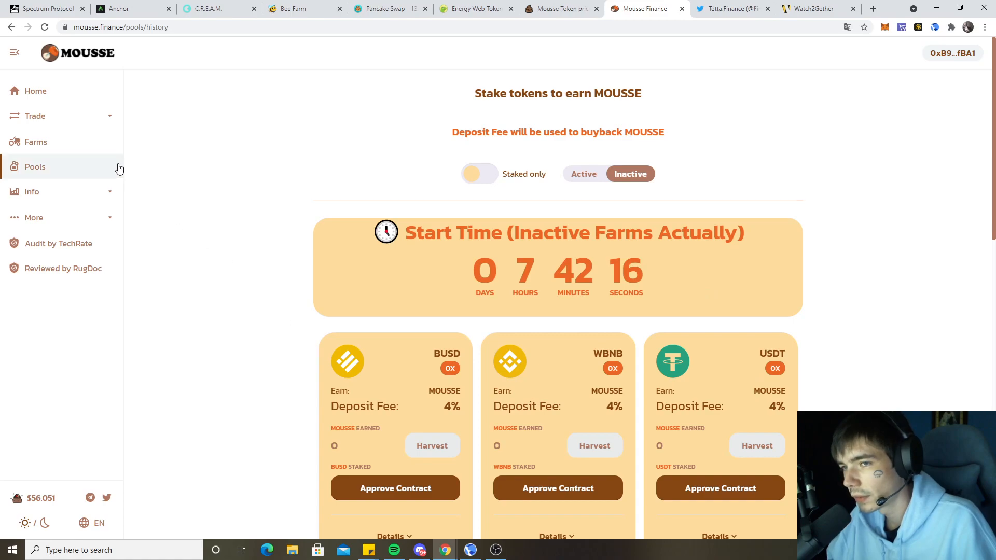
Step: Go back to the Mousse Finance home dashboard showing 1.419 MOUSSE (about $82.70)
{"action": "left_click", "coordinate": [34, 91]}
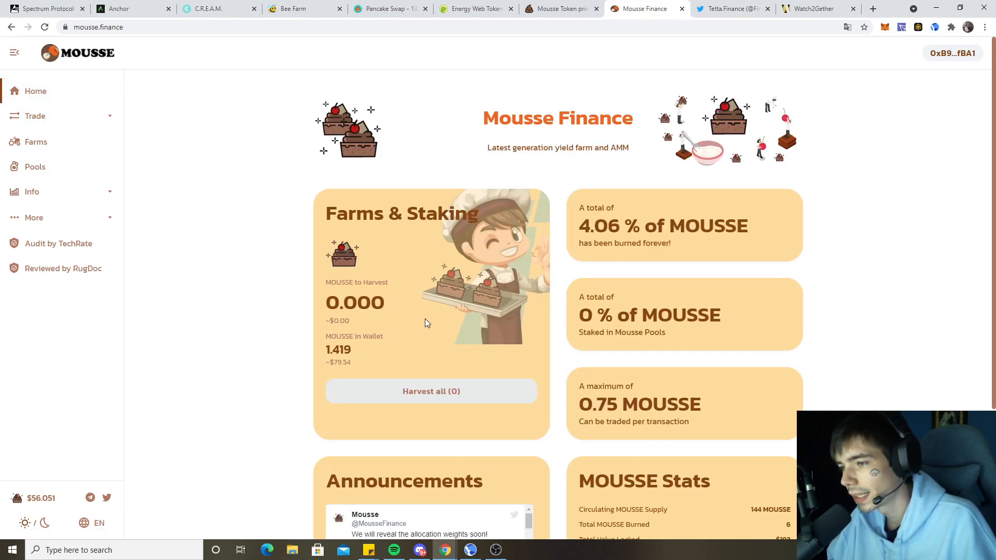
{"action": "mouse_move", "coordinate": [441, 308]}
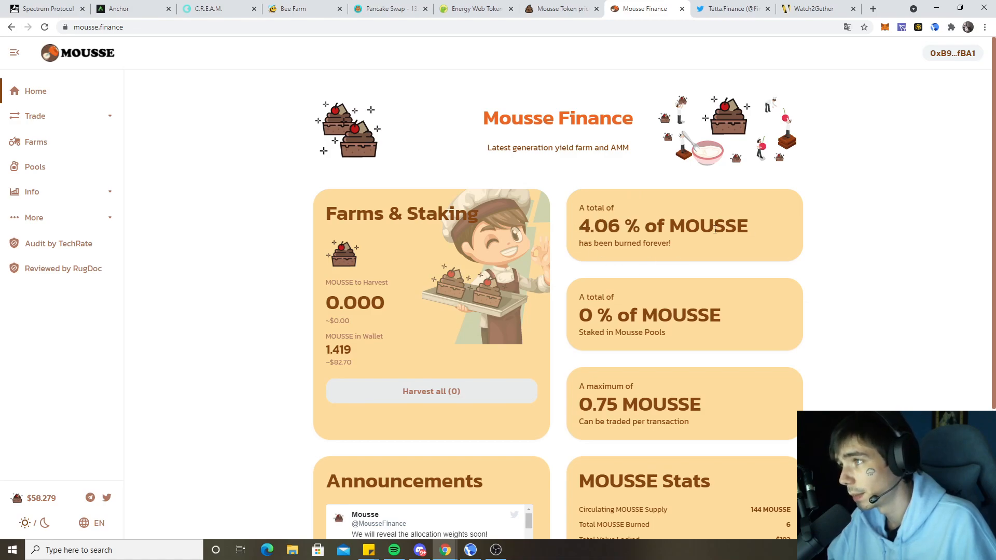
Step: Bring up the PooCoin MOUSSE/BNB chart, trading near 59.51 with a -3.28% move
{"action": "left_click", "coordinate": [559, 8]}
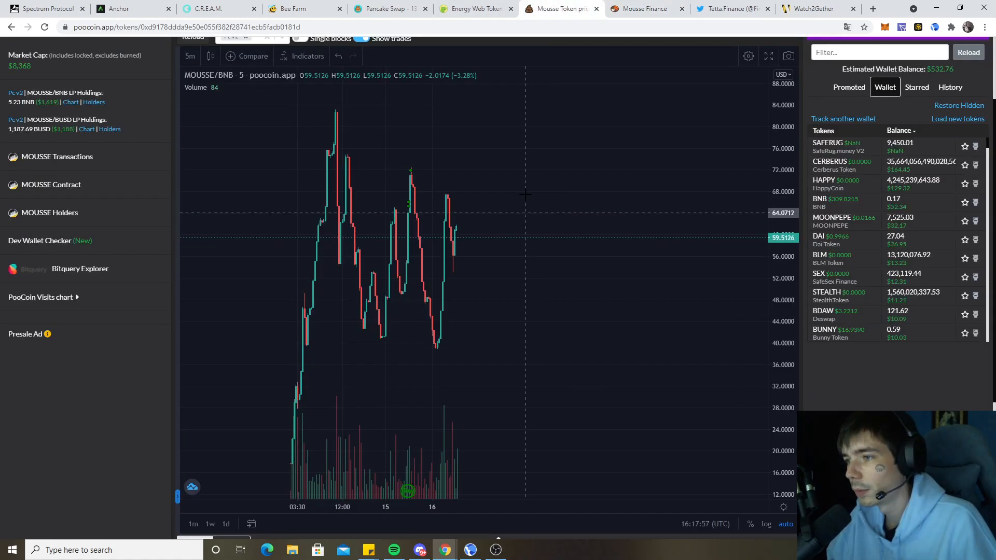
{"action": "mouse_move", "coordinate": [496, 248]}
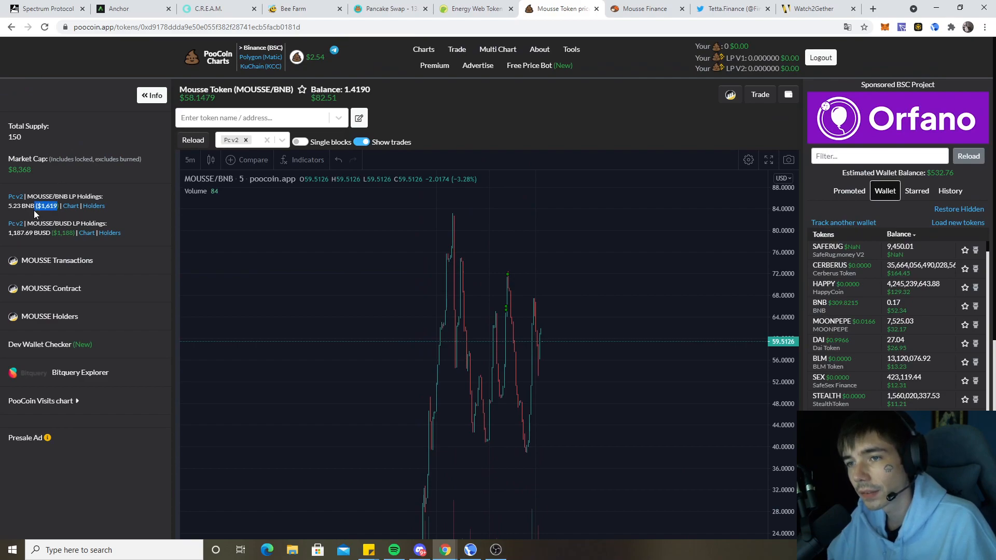
{"action": "mouse_move", "coordinate": [563, 348]}
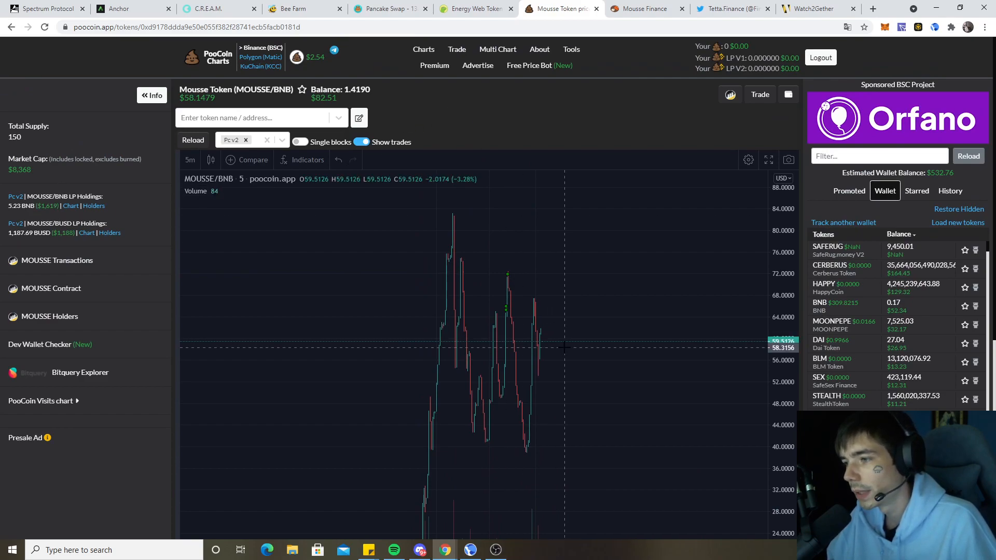
{"action": "mouse_move", "coordinate": [680, 374]}
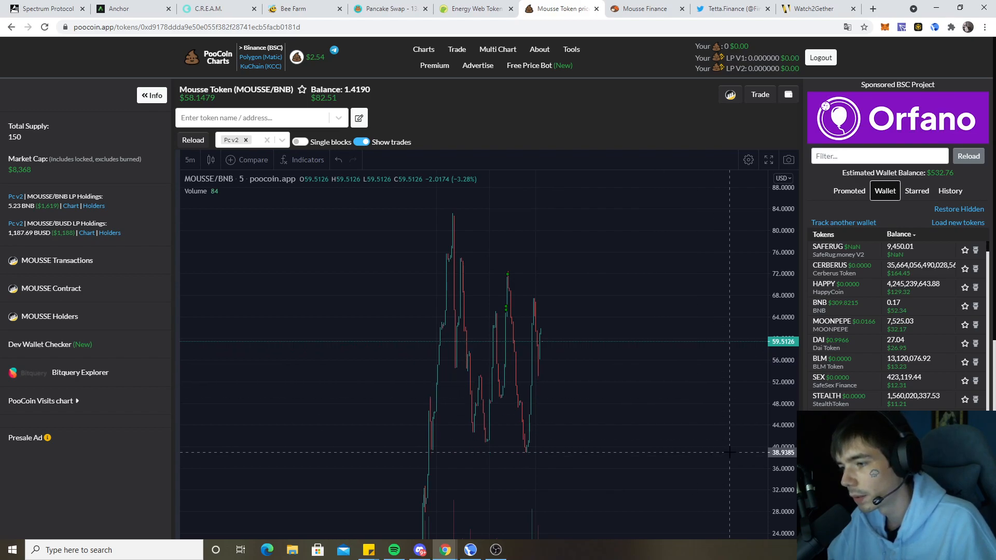
{"action": "mouse_move", "coordinate": [617, 438]}
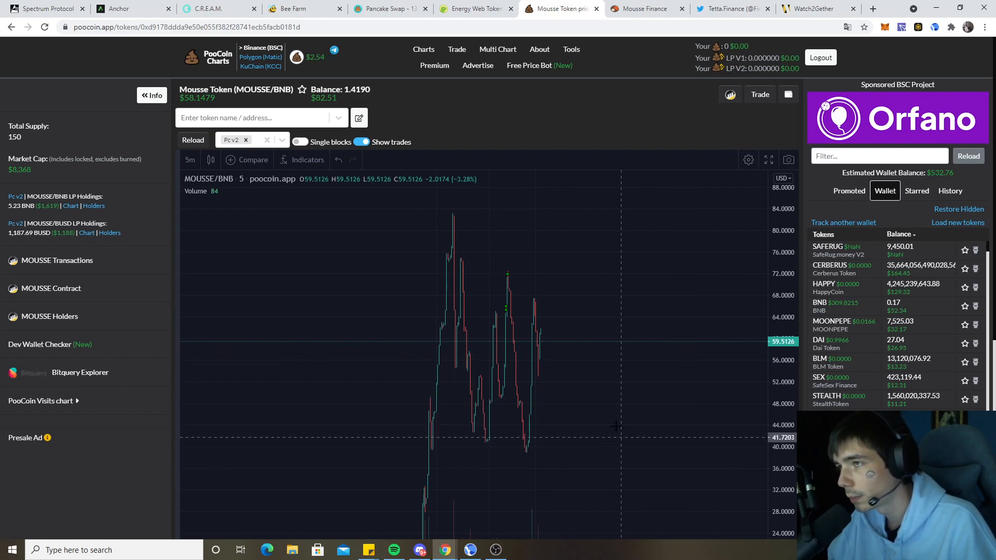
{"action": "mouse_move", "coordinate": [633, 43]}
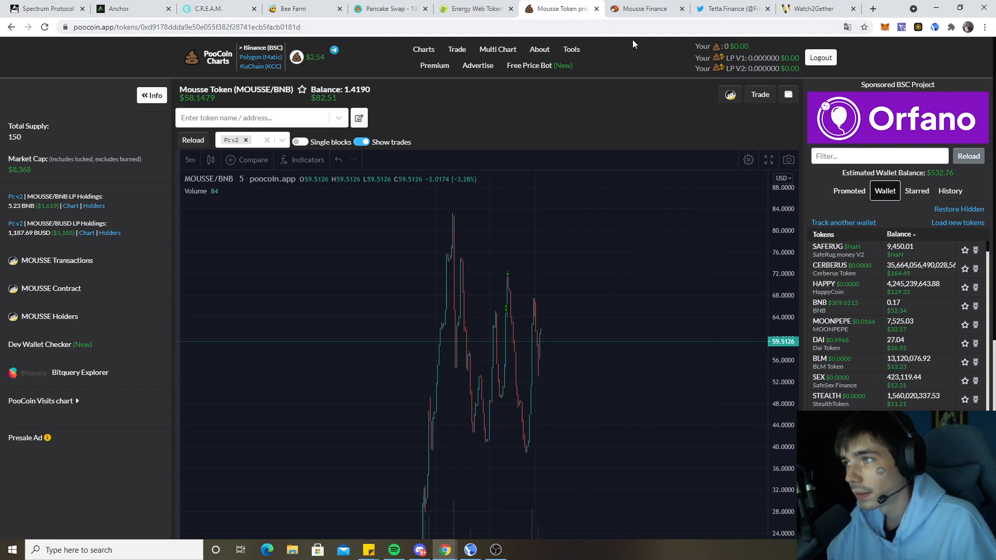
Step: Return to the Mousse Finance dashboard and bring up the inactive farms list
{"action": "left_click", "coordinate": [643, 8]}
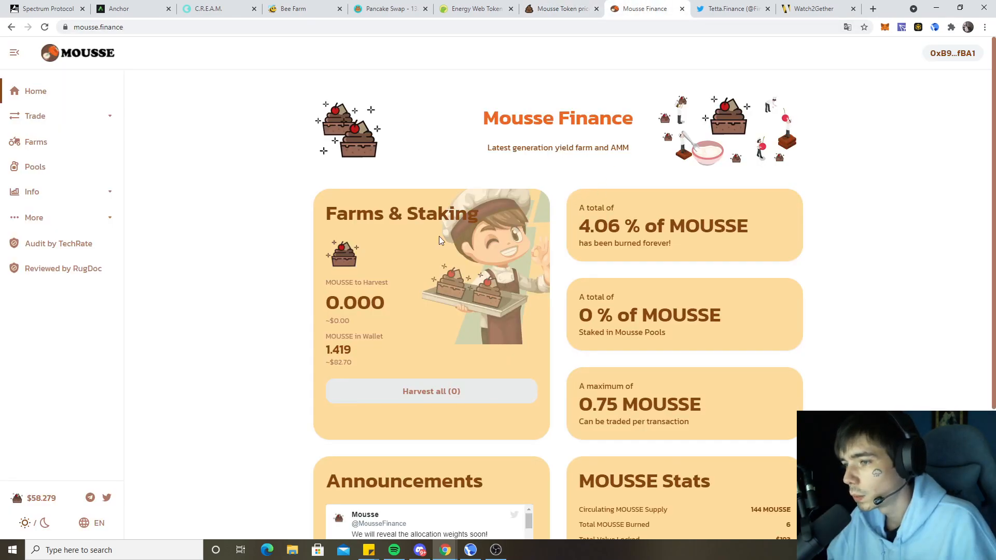
{"action": "scroll", "scroll_direction": "down", "scroll_amount": 3}
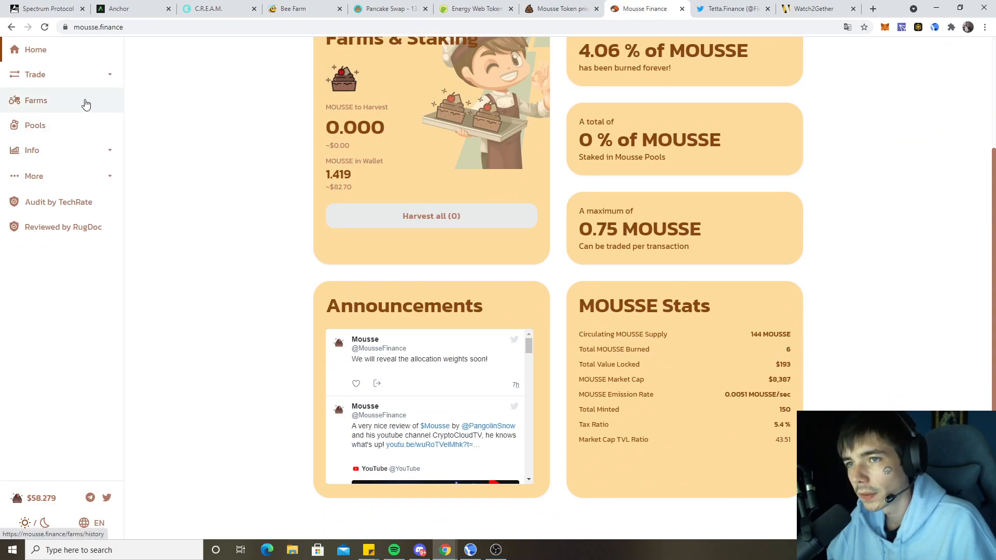
{"action": "left_click", "coordinate": [35, 75]}
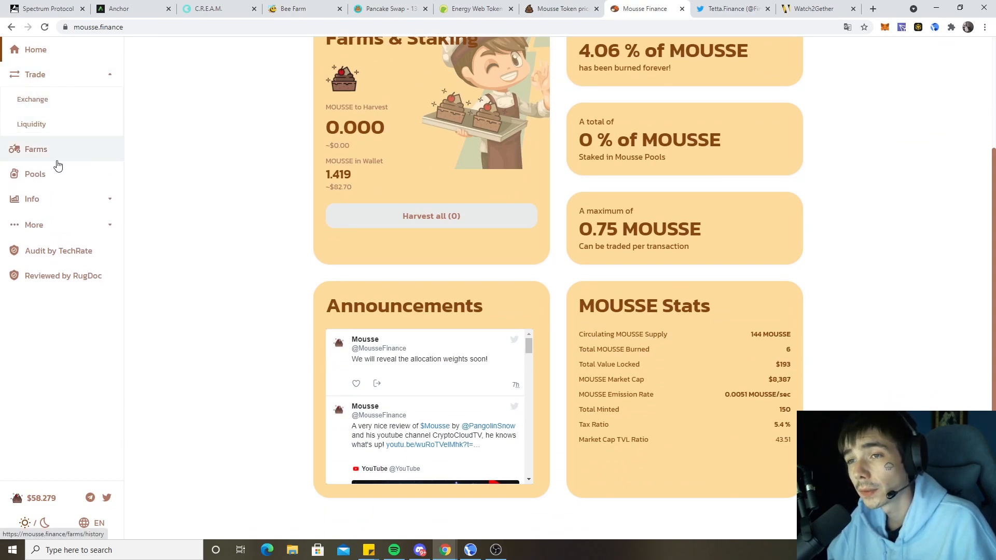
{"action": "left_click", "coordinate": [36, 149]}
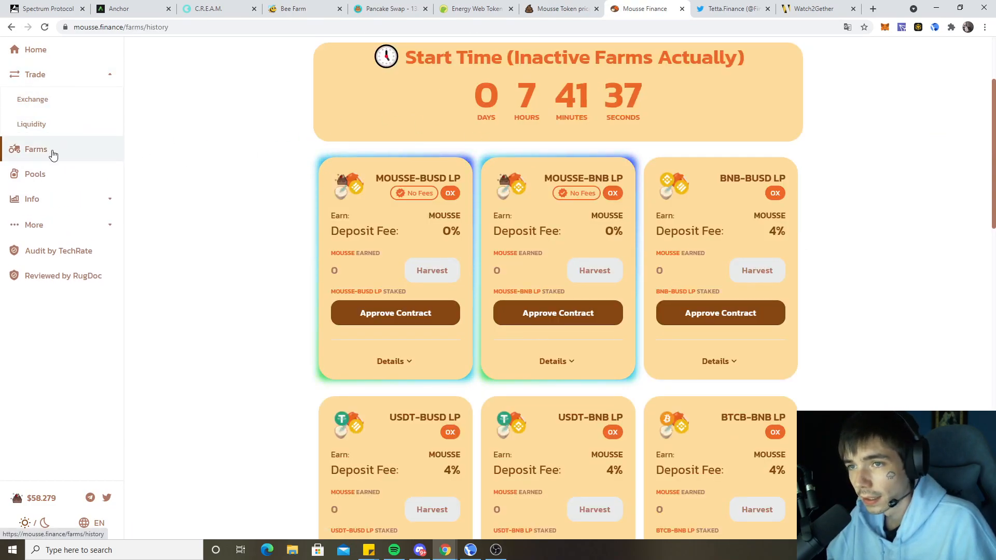
{"action": "left_click", "coordinate": [33, 173]}
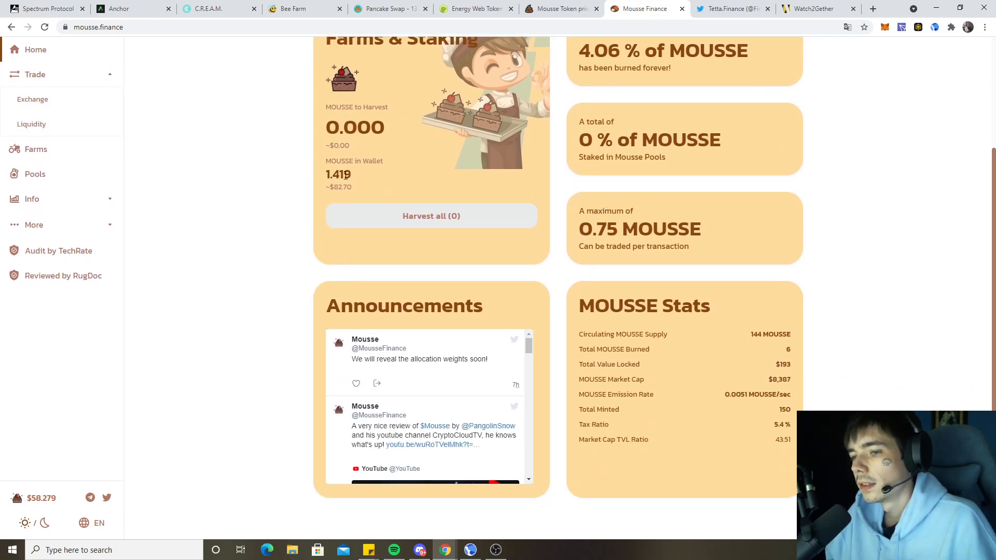
Step: Review the farms (countdown about 7h40m) and return to the Home dashboard
{"action": "scroll", "scroll_direction": "up", "scroll_amount": 3}
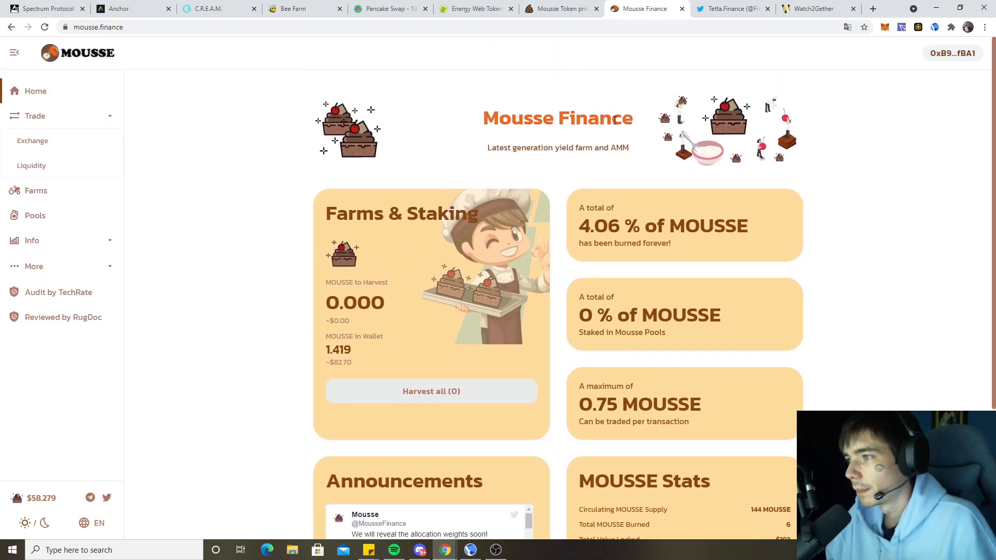
{"action": "mouse_move", "coordinate": [37, 191]}
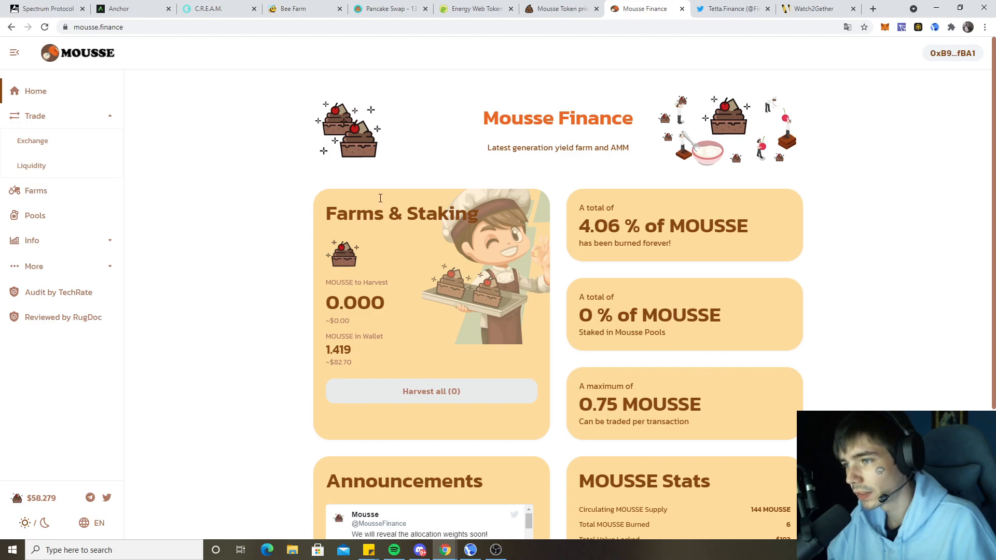
{"action": "scroll", "scroll_direction": "down", "scroll_amount": 3}
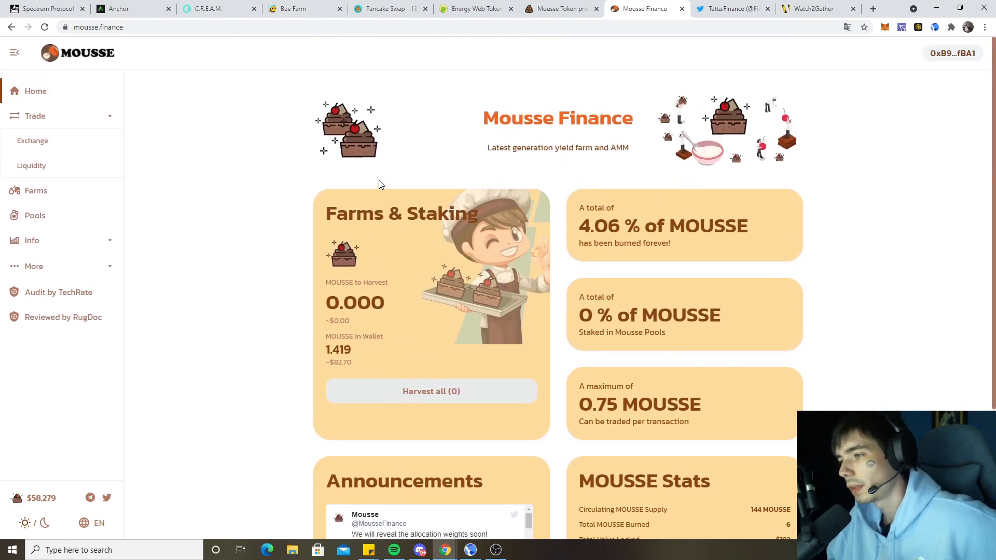
{"action": "mouse_move", "coordinate": [390, 132]}
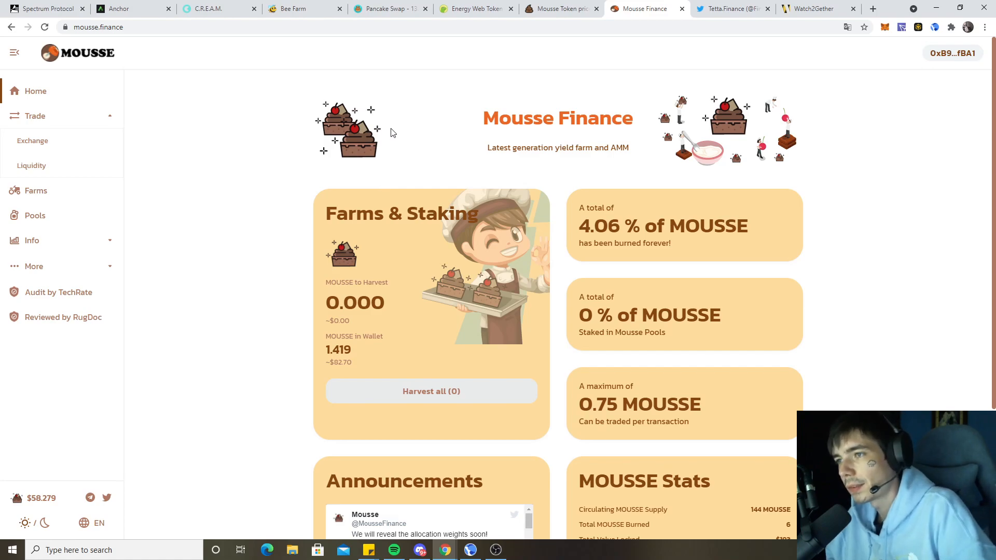
{"action": "mouse_move", "coordinate": [393, 118]}
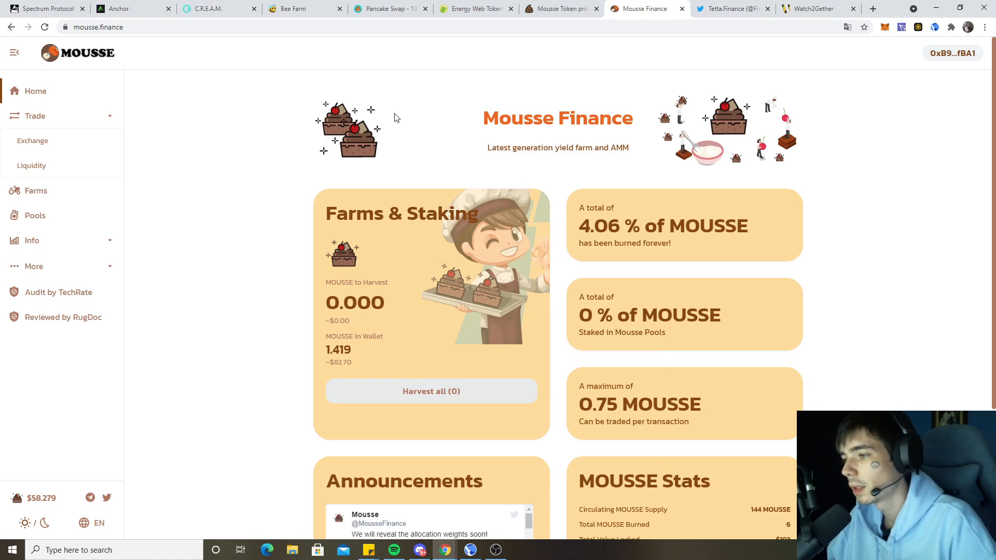
{"action": "mouse_move", "coordinate": [163, 218]}
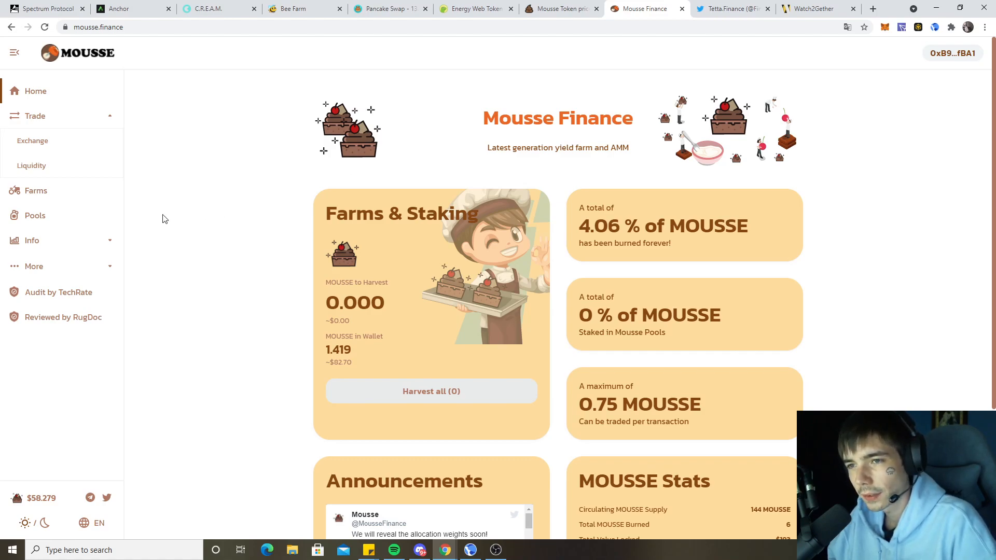
{"action": "left_click", "coordinate": [36, 190]}
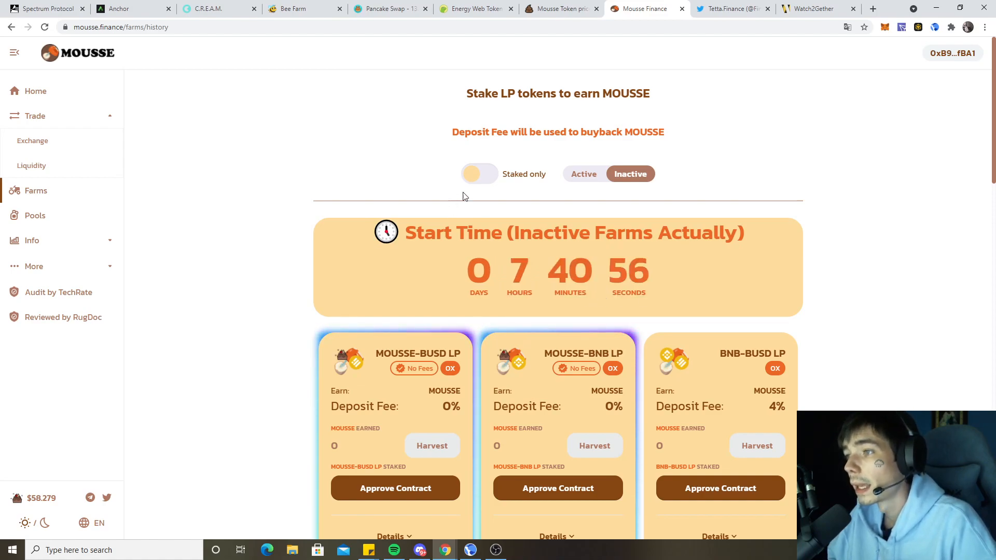
{"action": "mouse_move", "coordinate": [694, 85]}
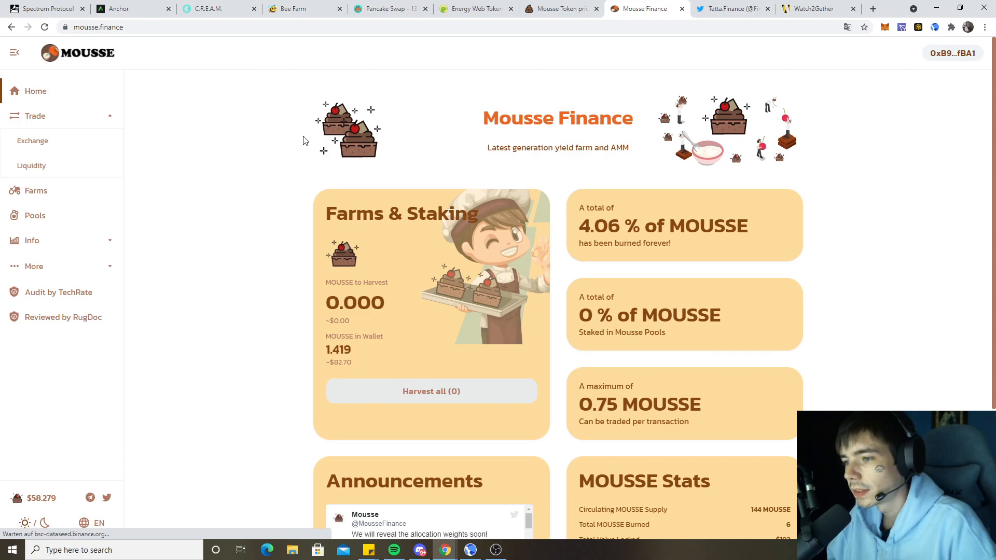
{"action": "scroll", "scroll_direction": "down", "scroll_amount": 3}
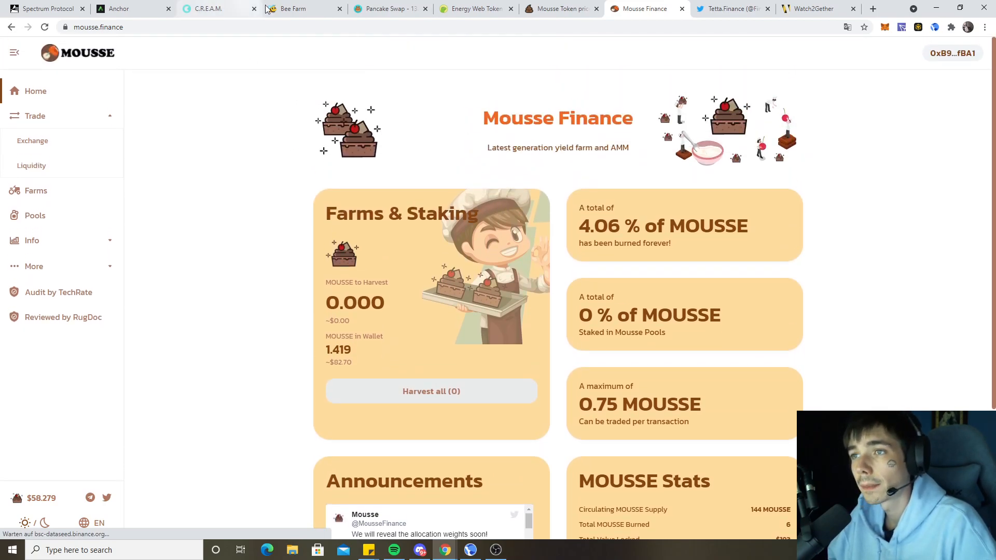
Step: Switch to C.R.E.A.M. lending, showing $37,546.66 supplied and $23,911.09 borrowed
{"action": "left_click", "coordinate": [210, 9]}
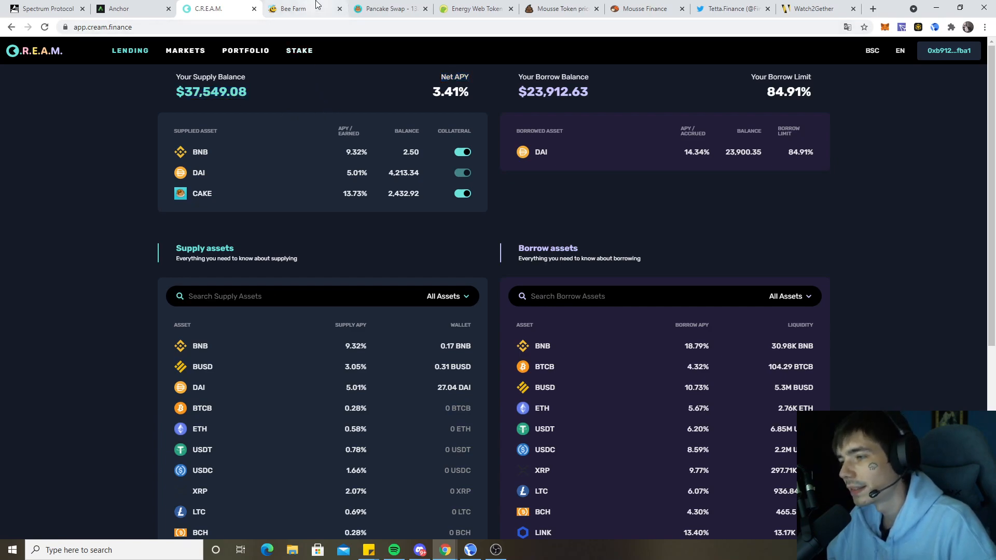
{"action": "mouse_move", "coordinate": [292, 8]}
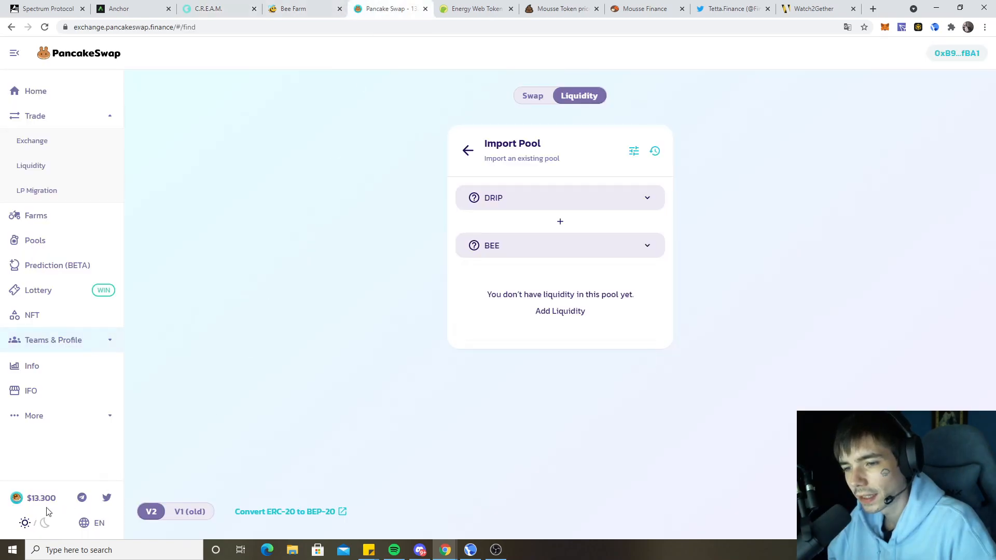
{"action": "left_click", "coordinate": [212, 8]}
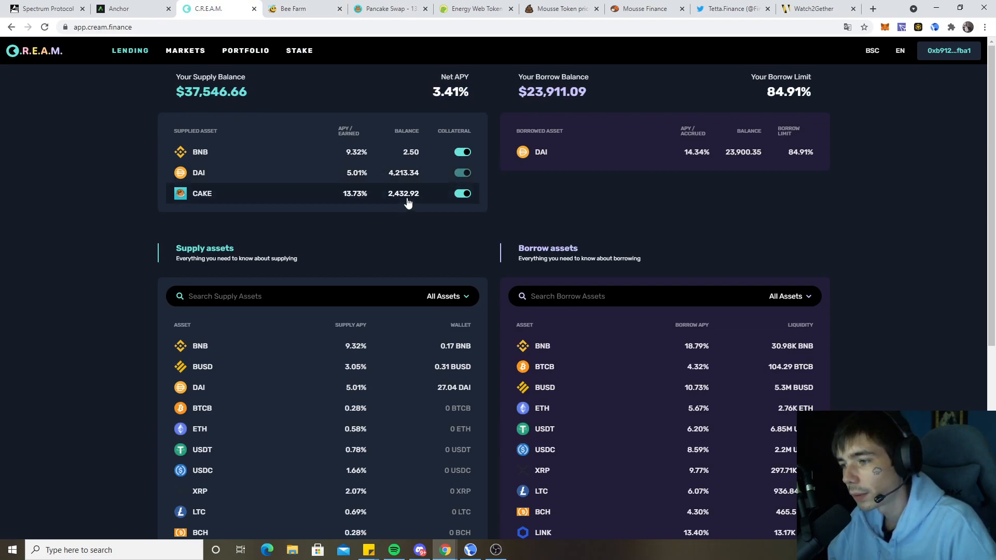
Step: View BeeFarm's DRIP-BEE LP farm and close its ROI breakdown popup
{"action": "left_click", "coordinate": [299, 9]}
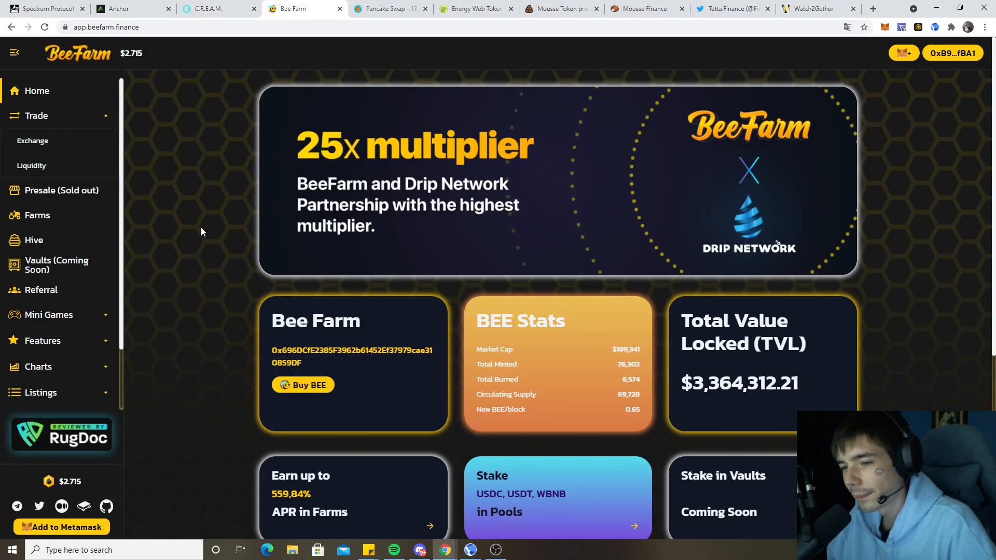
{"action": "mouse_move", "coordinate": [487, 59]}
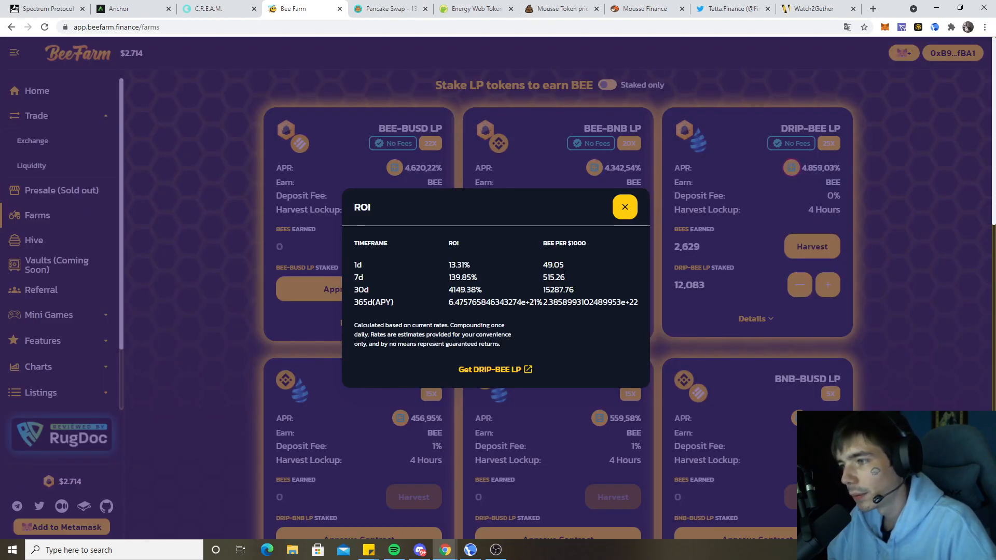
{"action": "left_click", "coordinate": [623, 206]}
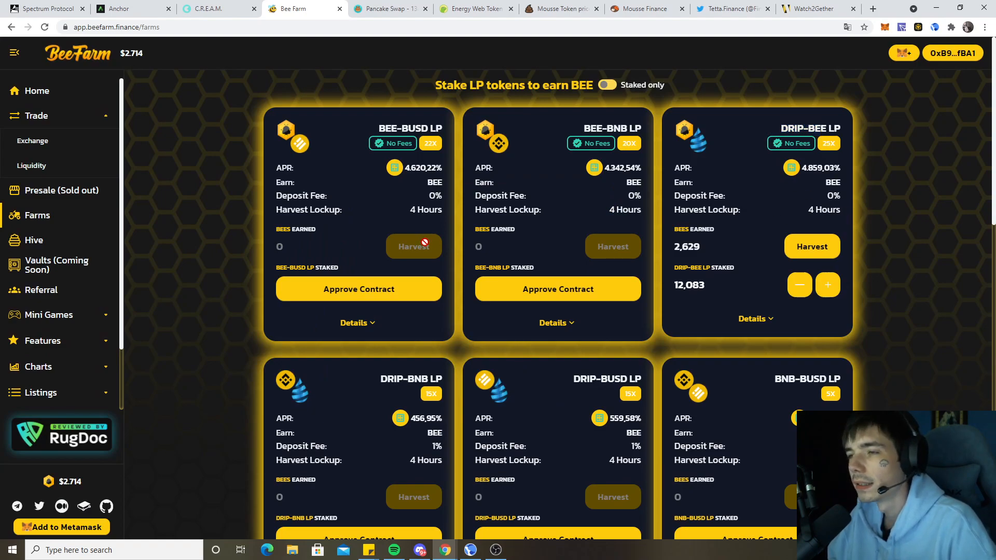
Step: Search 'drip' on PooCoin to view the DRIP/BNB chart, then return to Mousse Finance
{"action": "left_click", "coordinate": [561, 8]}
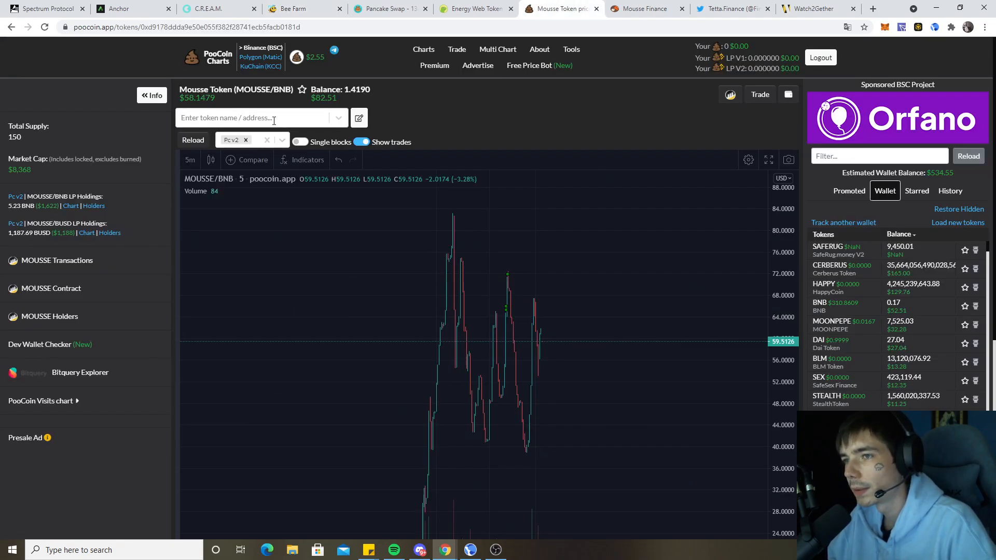
{"action": "type", "text": "drip"}
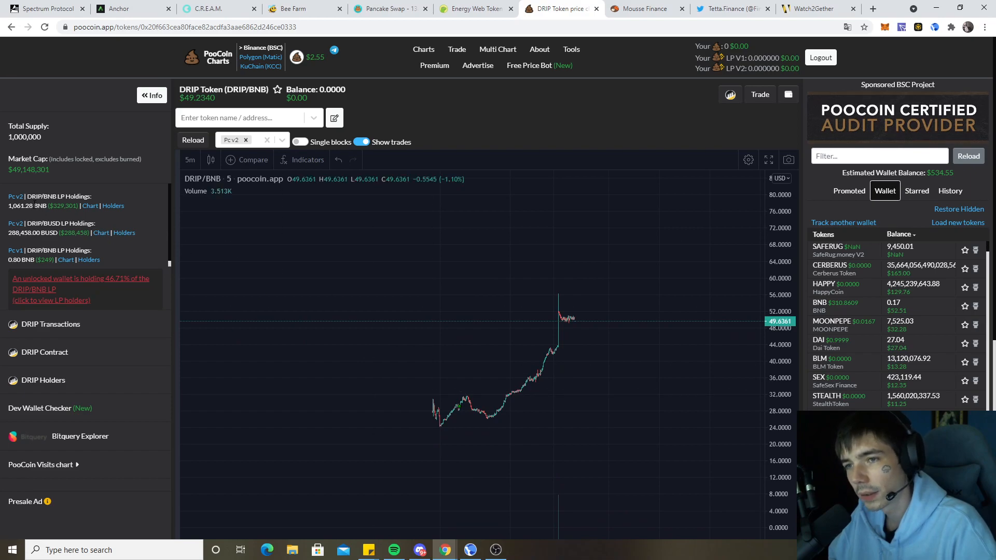
{"action": "double_click", "coordinate": [63, 206]}
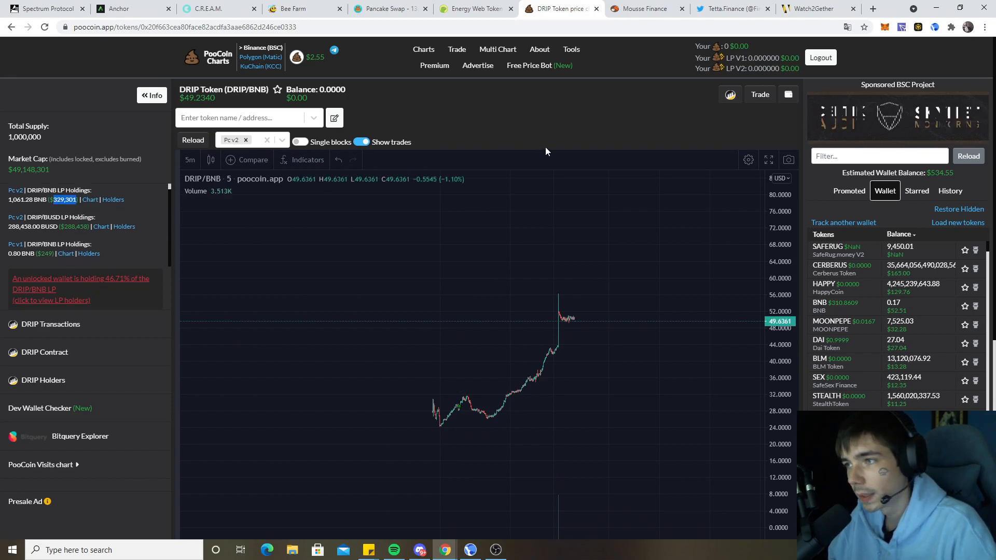
{"action": "scroll", "scroll_direction": "down", "scroll_amount": 3}
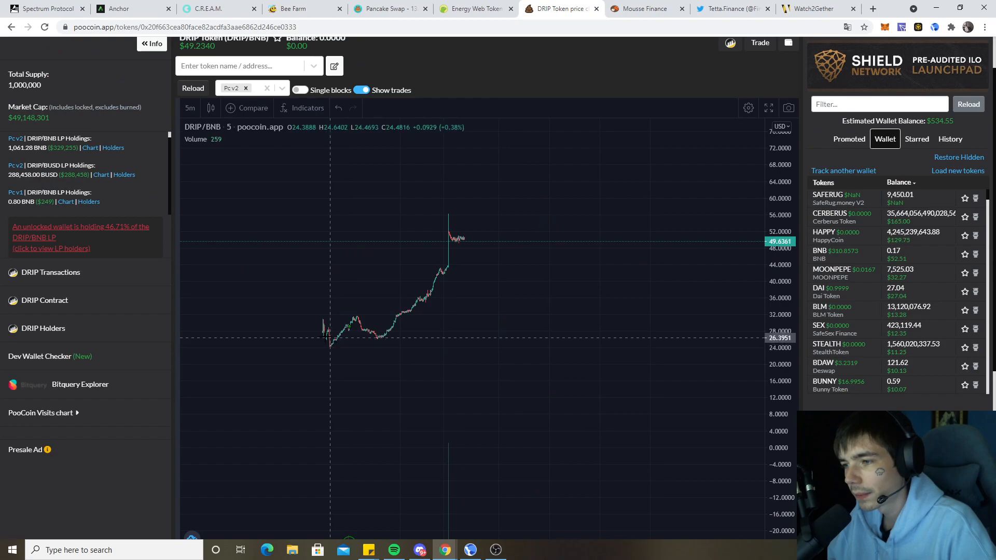
{"action": "scroll", "scroll_direction": "down", "scroll_amount": 3}
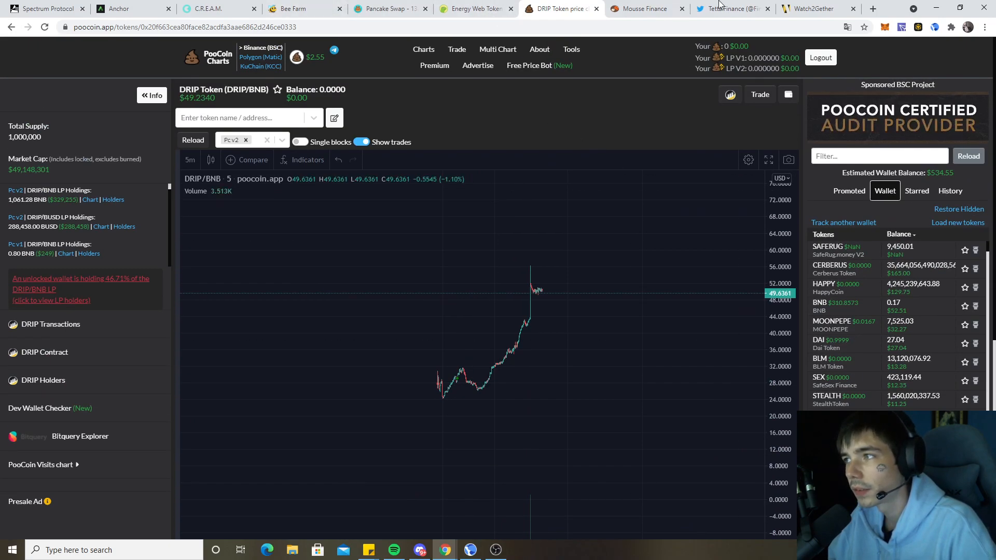
{"action": "left_click", "coordinate": [639, 8]}
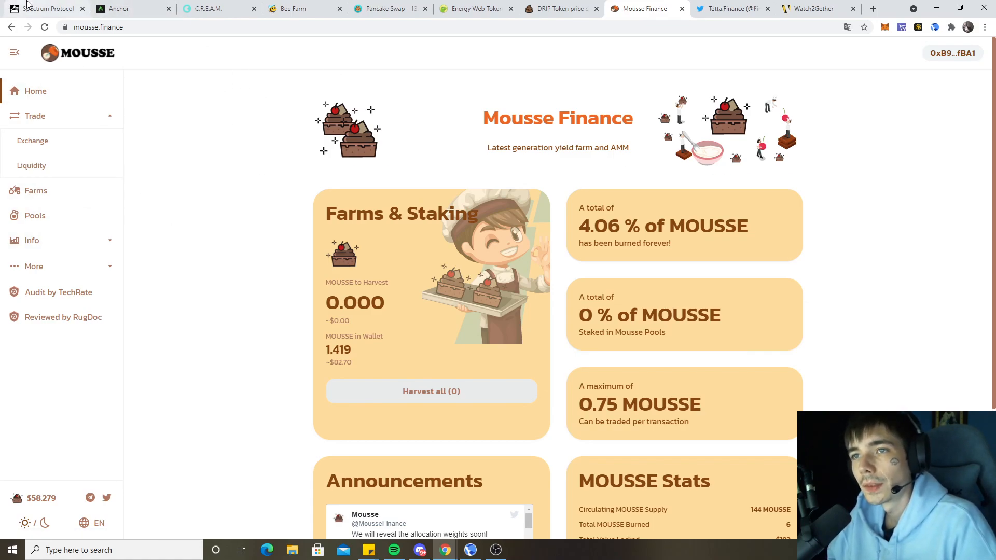
Step: Review Spectrum vaults (11,242.84 UST TVL, 664.85 SPEC staked), then reopen the DRIP chart
{"action": "left_click", "coordinate": [45, 9]}
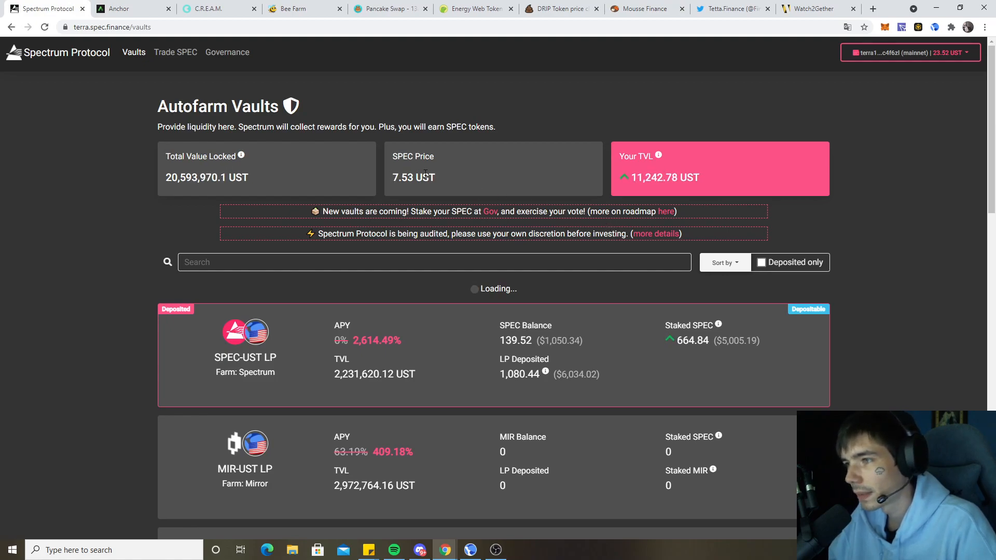
{"action": "mouse_move", "coordinate": [150, 85]}
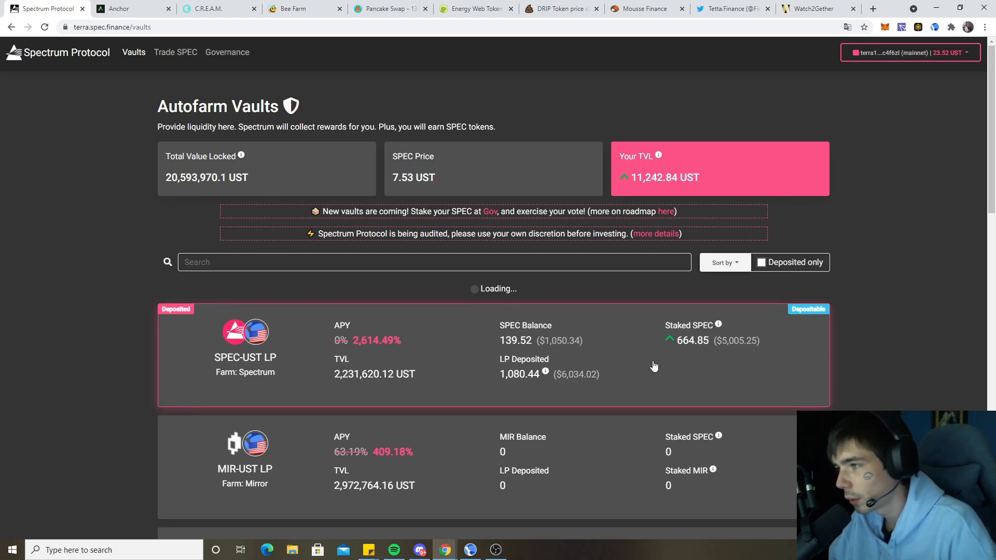
{"action": "mouse_move", "coordinate": [537, 38]}
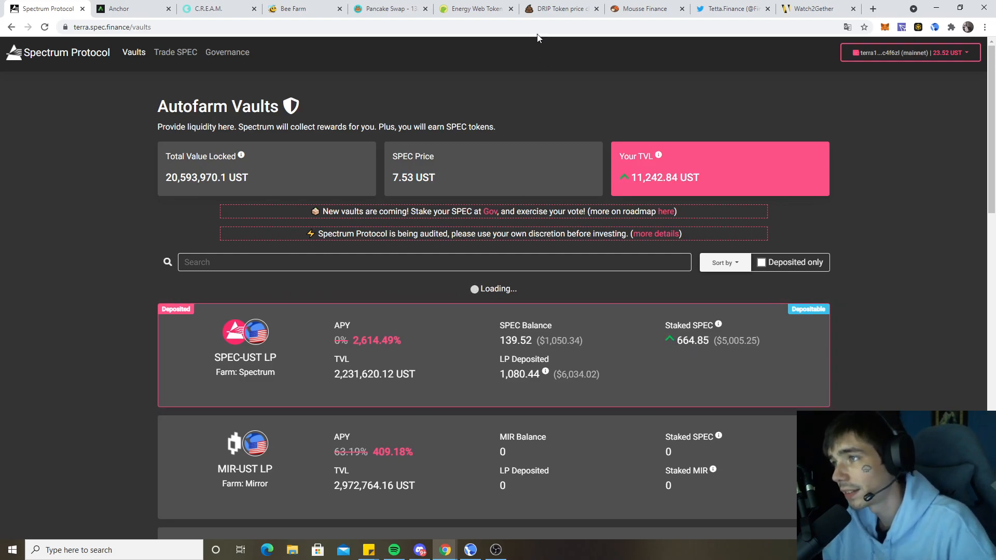
{"action": "left_click", "coordinate": [558, 8]}
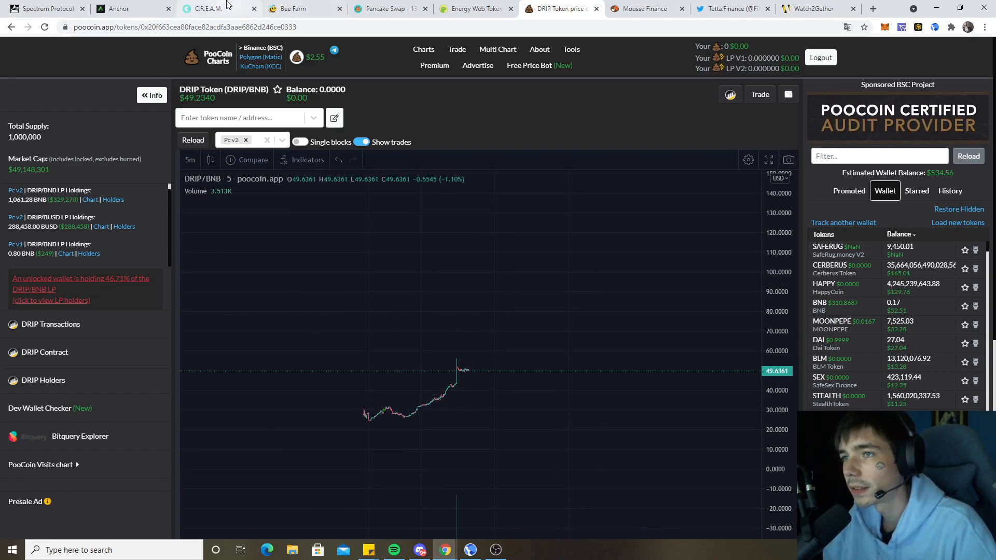
Step: Check Anchor's borrow page ($5,376.65 collateral, 37.6% LTV), then view Spectrum's 11,242.94 UST vaults
{"action": "left_click", "coordinate": [127, 8]}
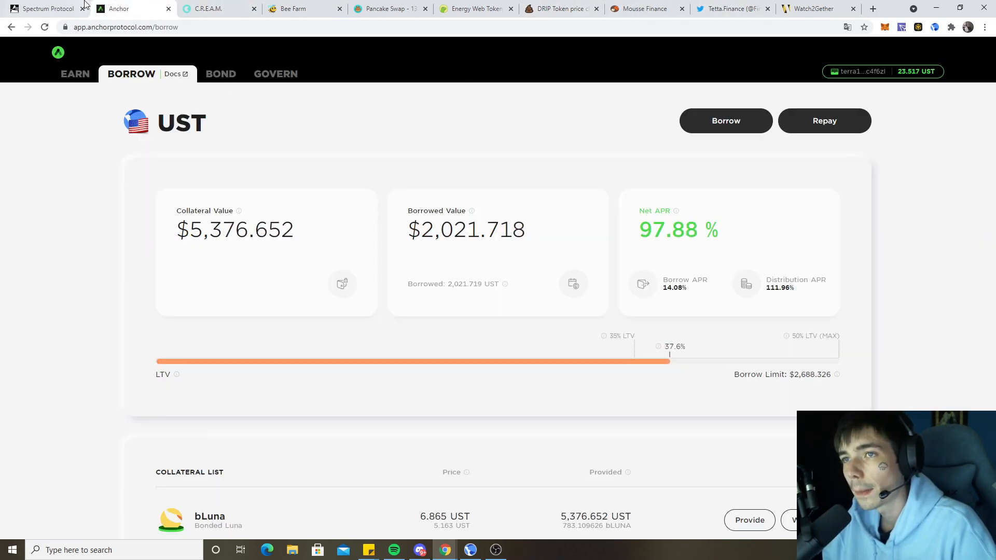
{"action": "left_click", "coordinate": [44, 9]}
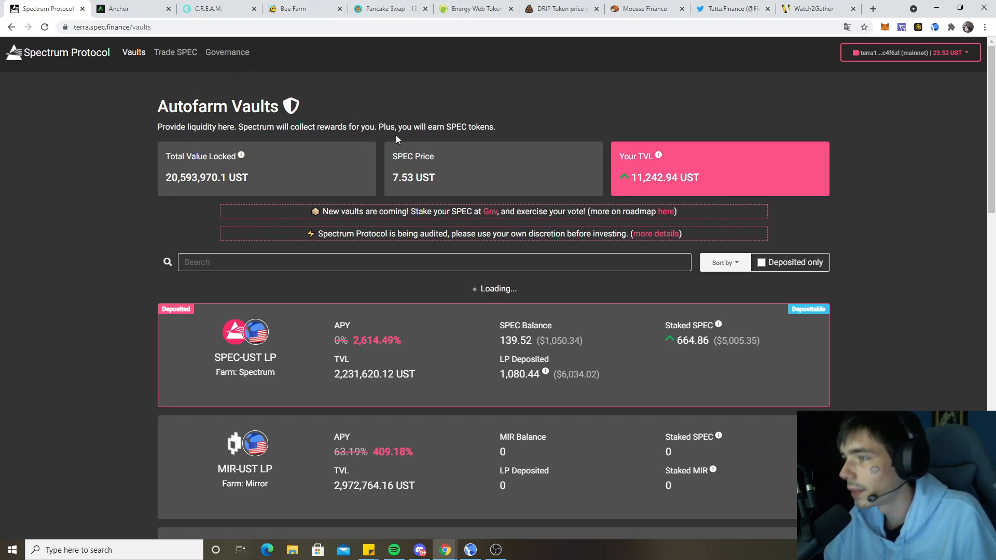
Step: Return to the Mousse Finance home dashboard and scroll through its stats and announcements
{"action": "left_click", "coordinate": [640, 8]}
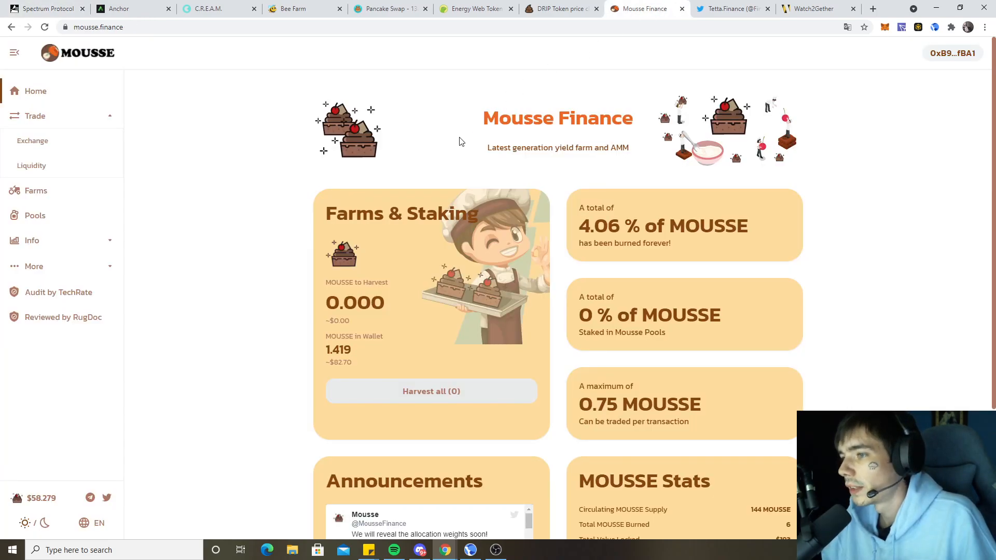
{"action": "scroll", "scroll_direction": "down", "scroll_amount": 3}
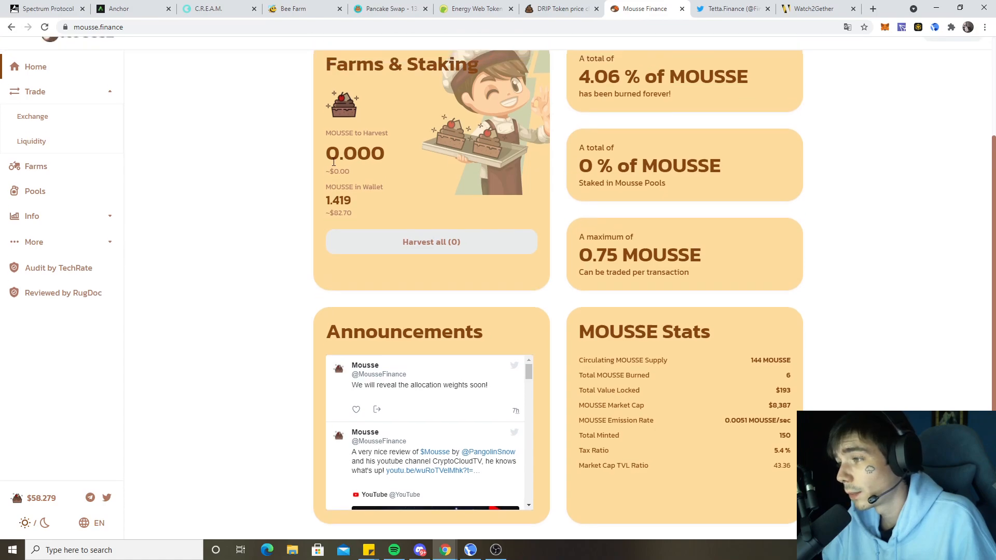
{"action": "scroll", "scroll_direction": "up", "scroll_amount": 3}
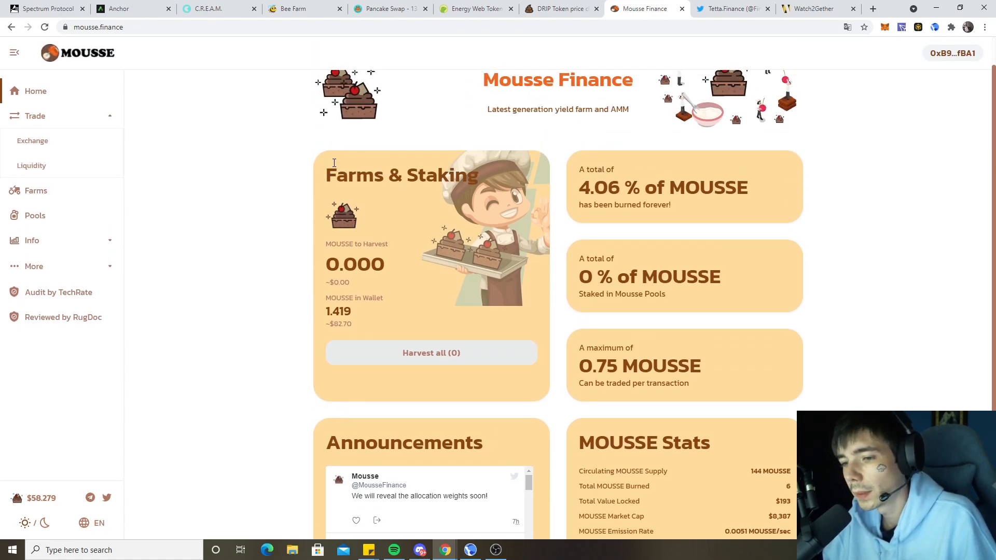
{"action": "scroll", "scroll_direction": "down", "scroll_amount": 3}
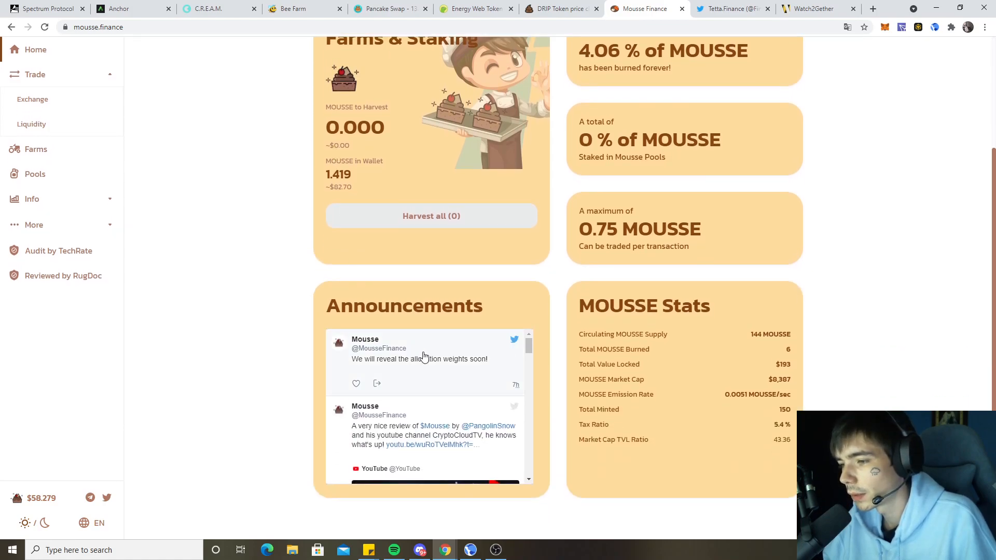
{"action": "scroll", "scroll_direction": "up", "scroll_amount": 3}
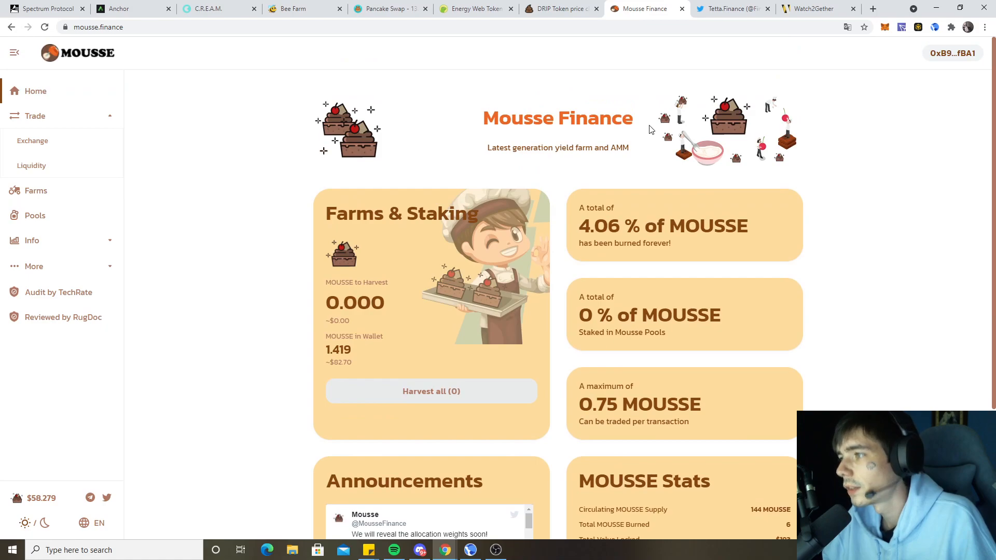
{"action": "mouse_move", "coordinate": [648, 127]}
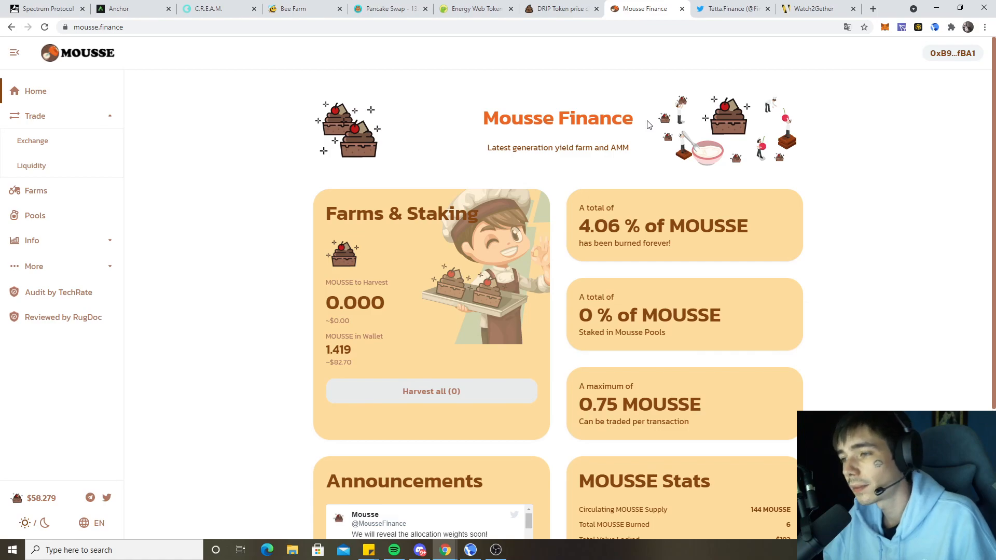
{"action": "mouse_move", "coordinate": [645, 124]}
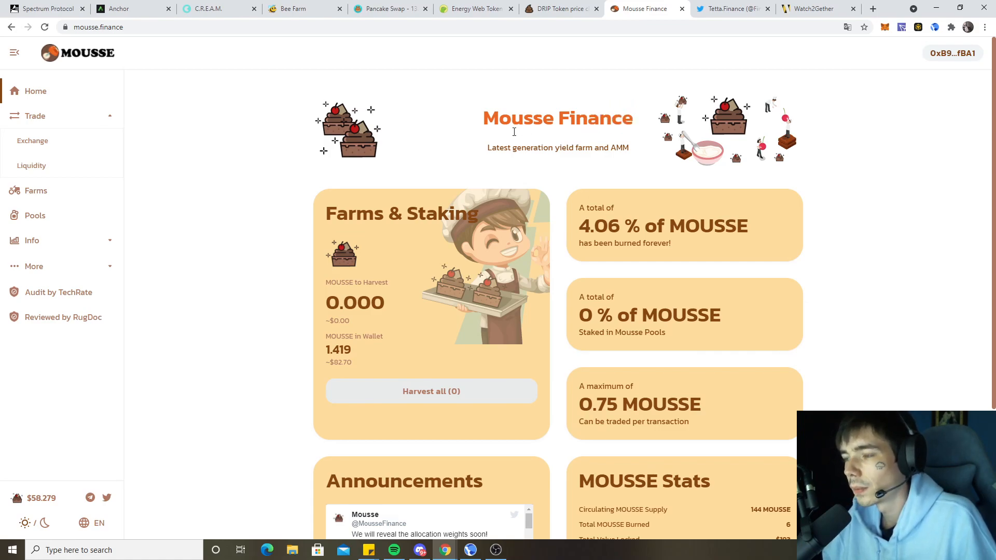
Step: On PooCoin, search 'mou' and load the Mousse Token (MOUSSE/BNB) chart at about $57.98
{"action": "left_click", "coordinate": [557, 9]}
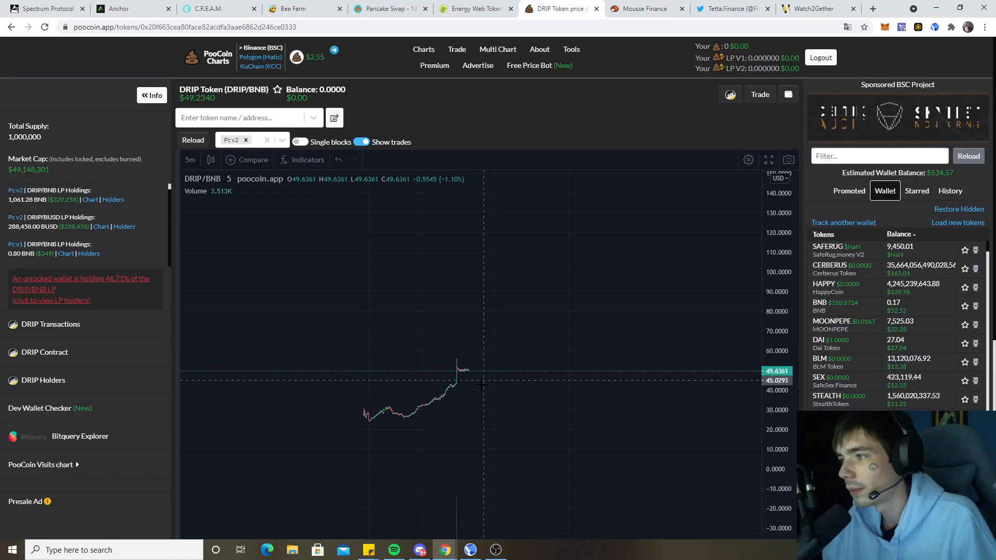
{"action": "left_click", "coordinate": [247, 117]}
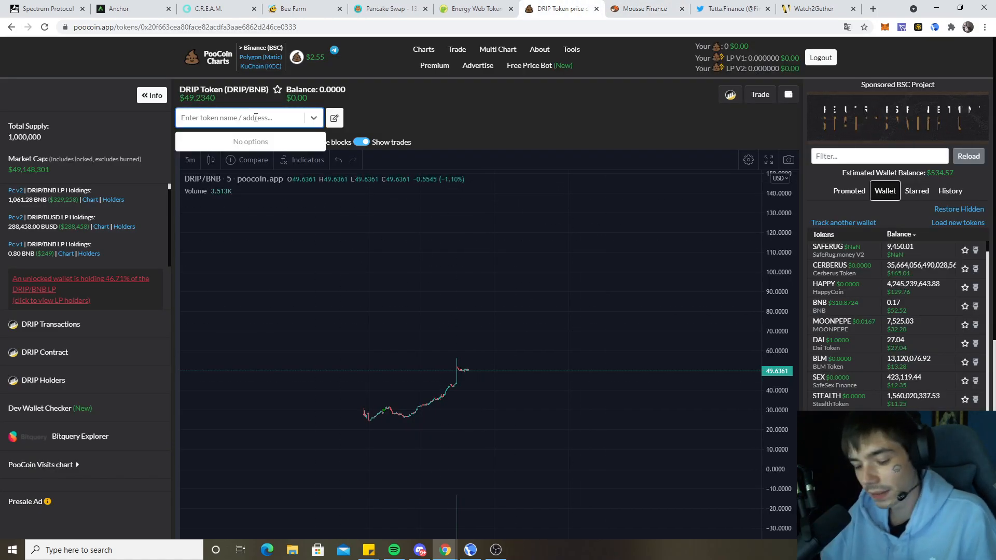
{"action": "type", "text": "mouss"}
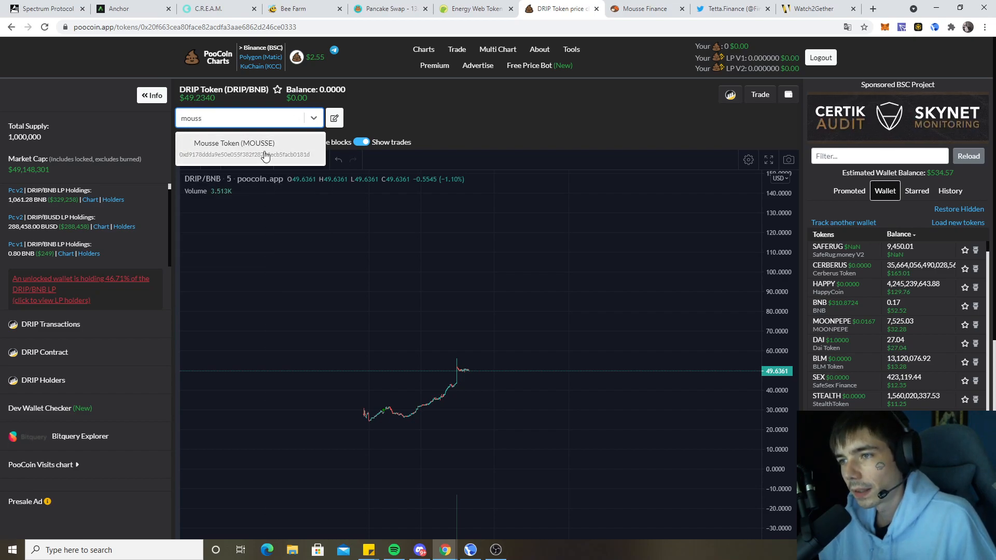
{"action": "left_click", "coordinate": [233, 148]}
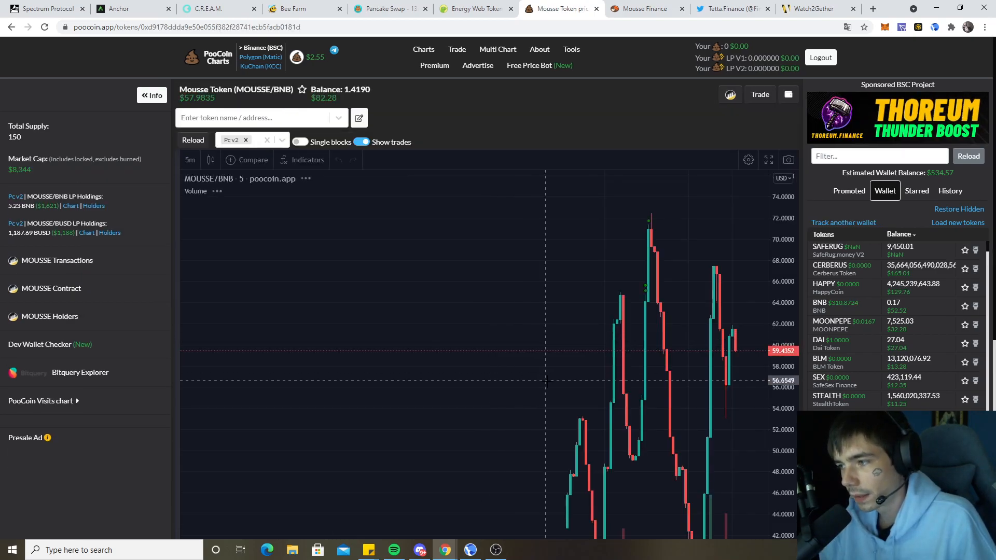
{"action": "scroll", "scroll_direction": "down", "scroll_amount": 3}
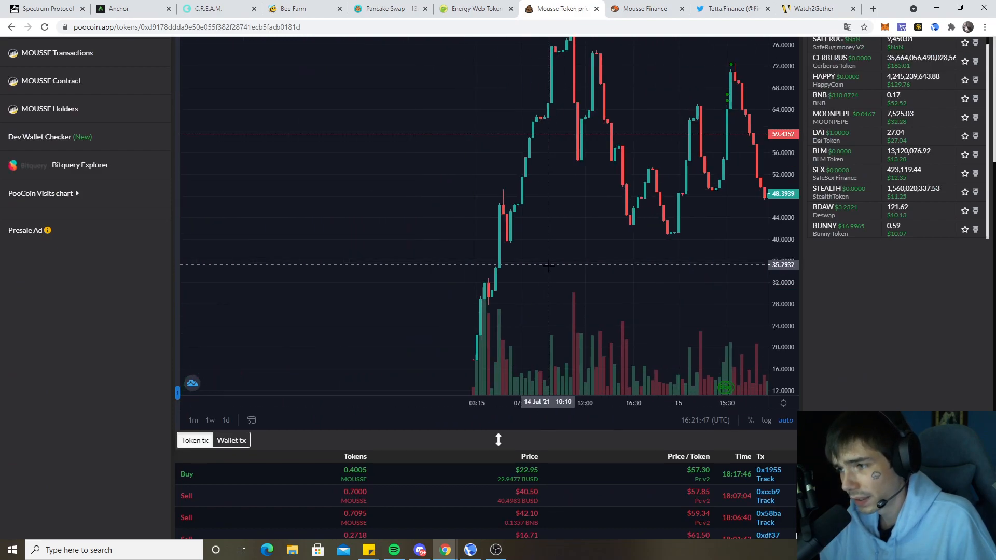
{"action": "mouse_move", "coordinate": [522, 360]}
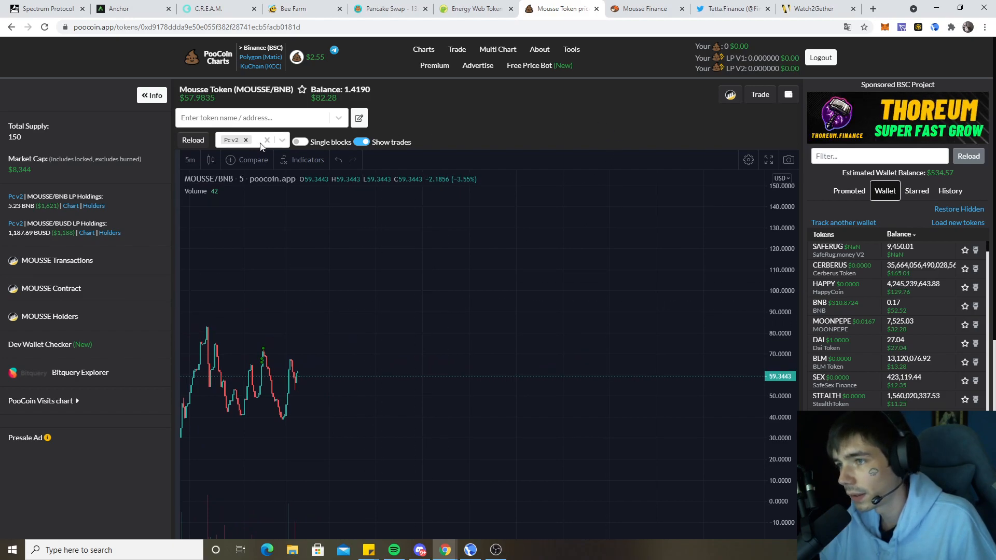
{"action": "mouse_move", "coordinate": [270, 162]}
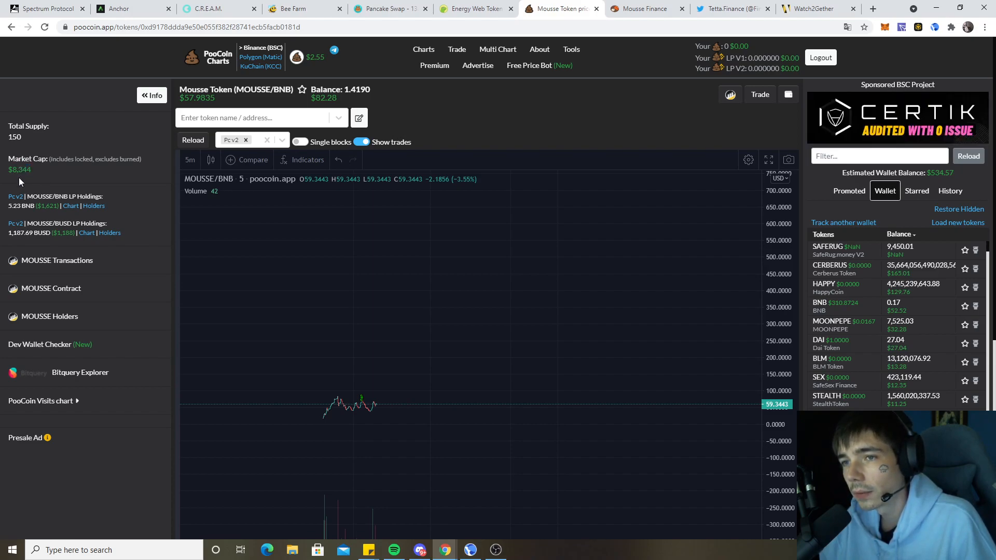
{"action": "double_click", "coordinate": [19, 170]}
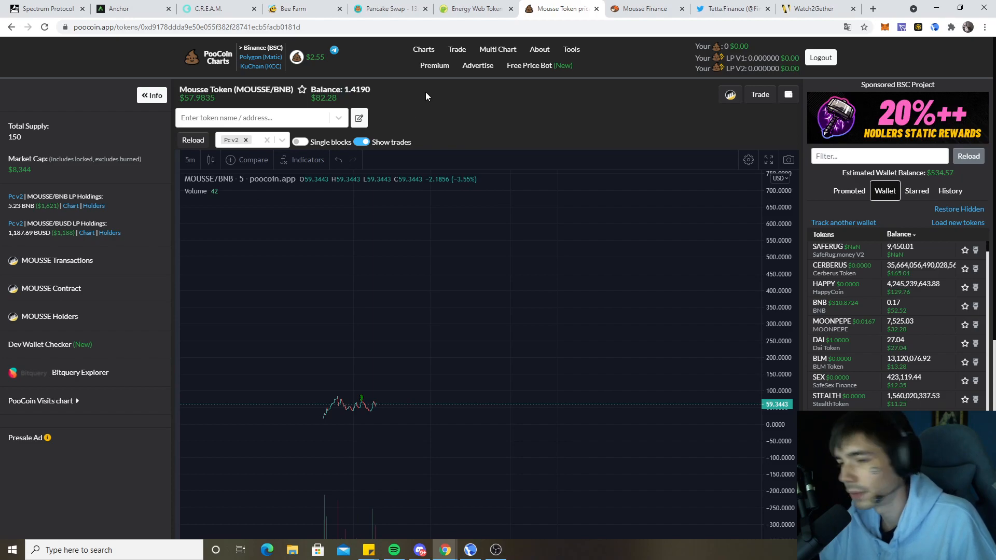
{"action": "mouse_move", "coordinate": [660, 11]}
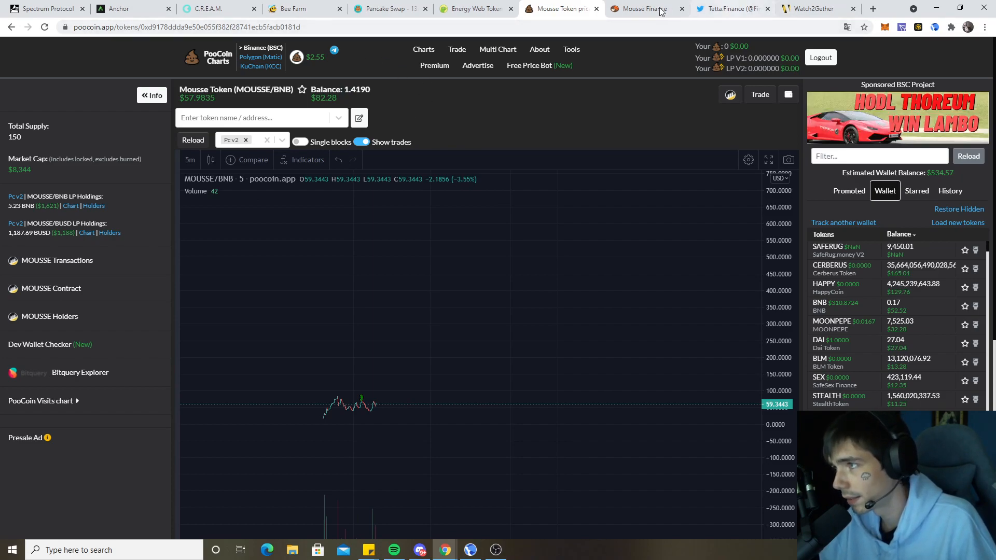
Step: View Mousse Finance's inactive farms (7h37m countdown), then switch to Anchor's borrow overview
{"action": "left_click", "coordinate": [642, 9]}
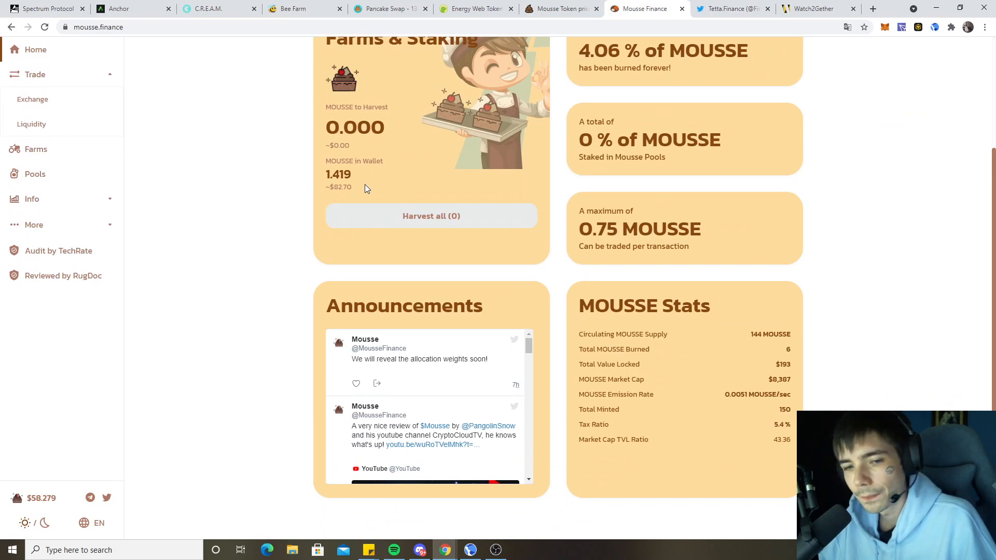
{"action": "scroll", "scroll_direction": "up", "scroll_amount": 3}
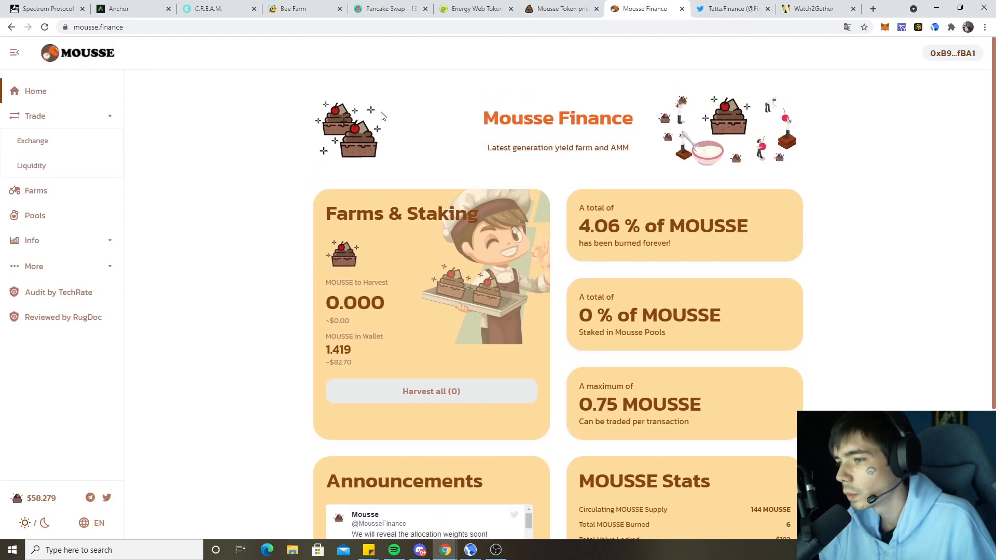
{"action": "mouse_move", "coordinate": [224, 182]}
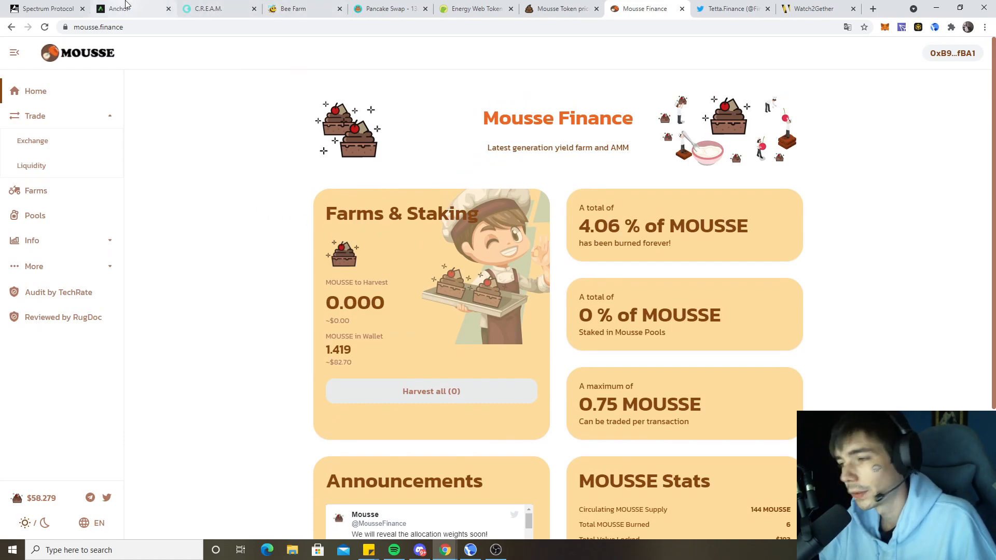
{"action": "left_click", "coordinate": [35, 190]}
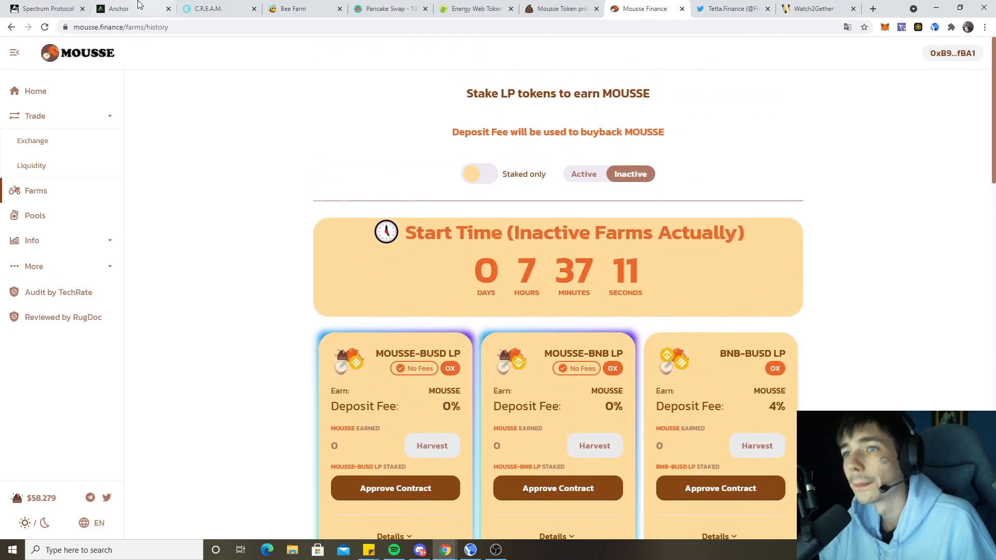
{"action": "left_click", "coordinate": [114, 8]}
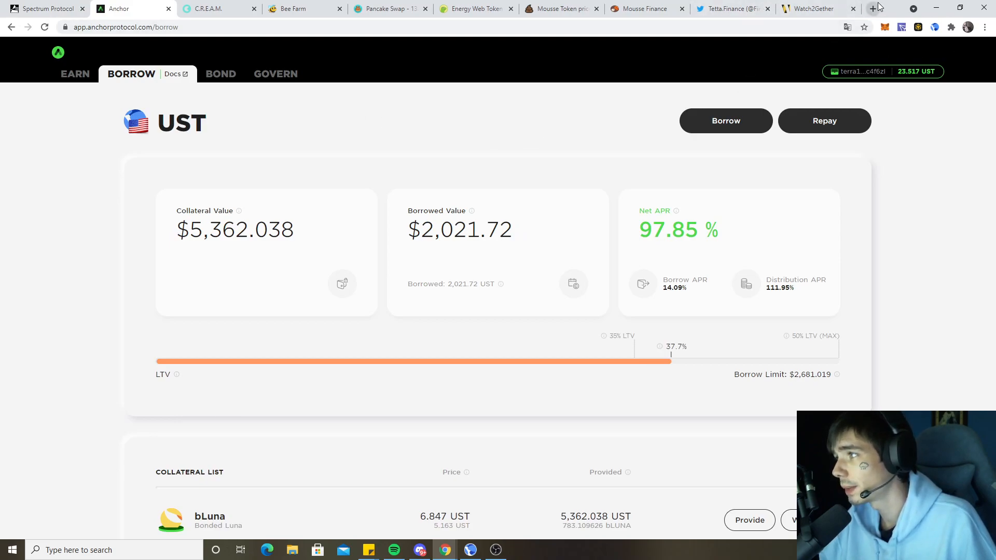
Step: Open a new browser tab for the Phemex BTC/USD trading chart
{"action": "left_click", "coordinate": [878, 8]}
{"action": "type", "text": "phemex.com/trade/BTCUSD"}
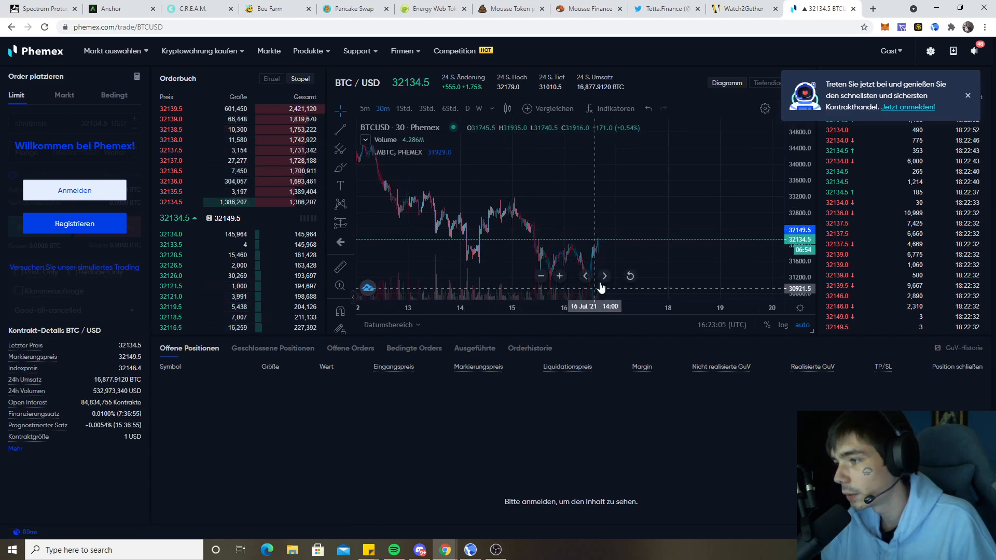
Step: Pan the BTC/USD chart back to earlier July, then switch to the ETH/USD contract market
{"action": "left_click_drag", "start_coordinate": [599, 286], "coordinate": [703, 287]}
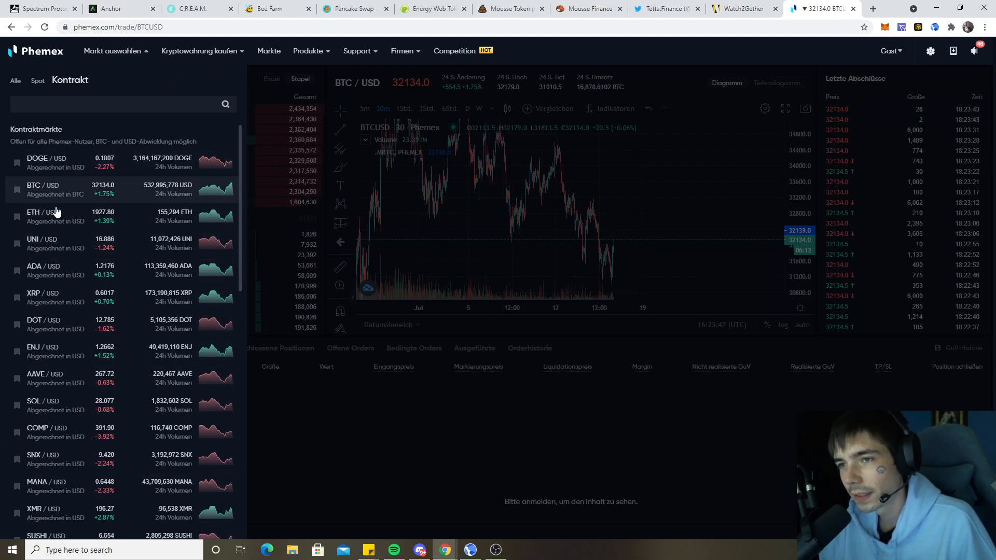
{"action": "left_click", "coordinate": [58, 216]}
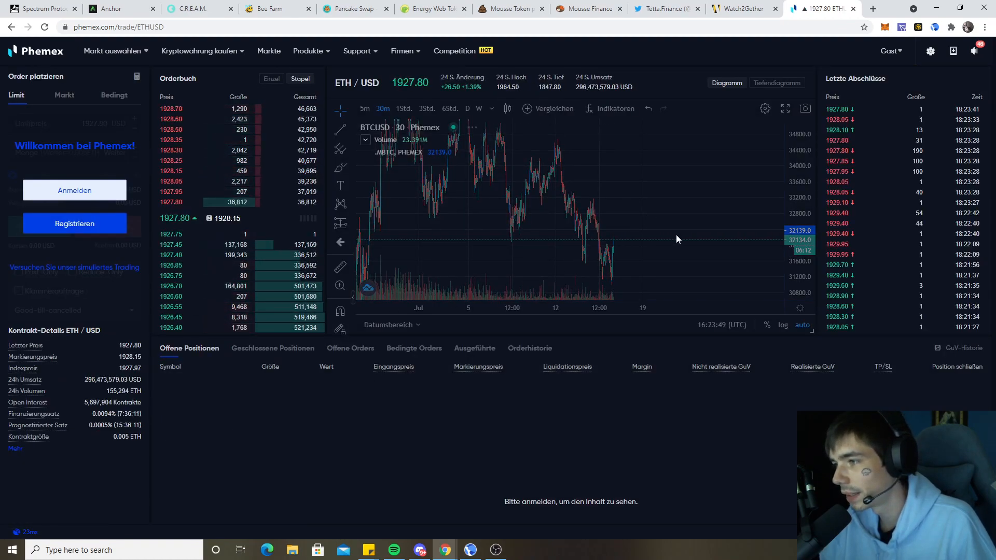